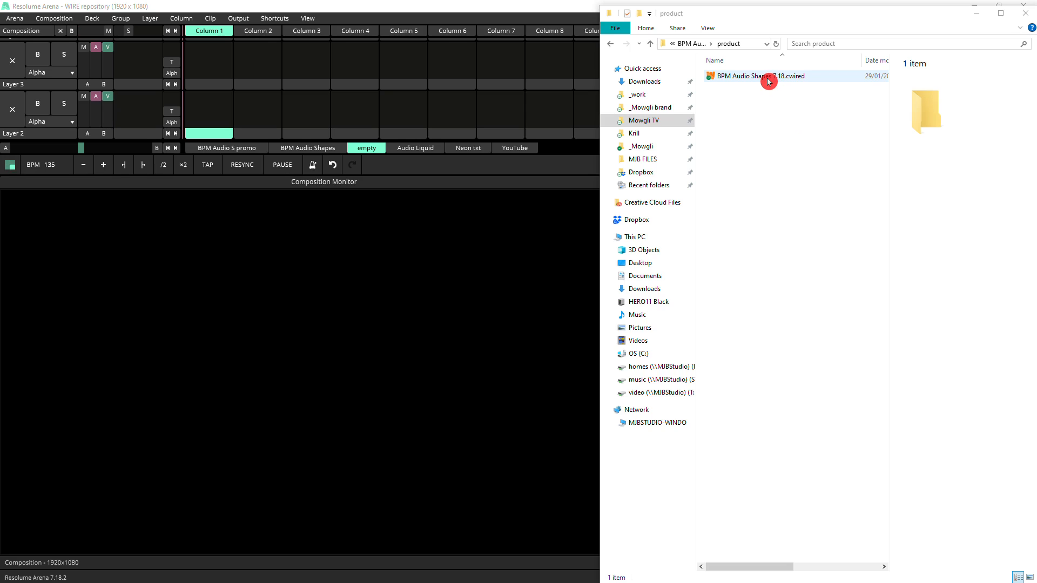
{"action": "mouse_move", "coordinate": [740, 84]}
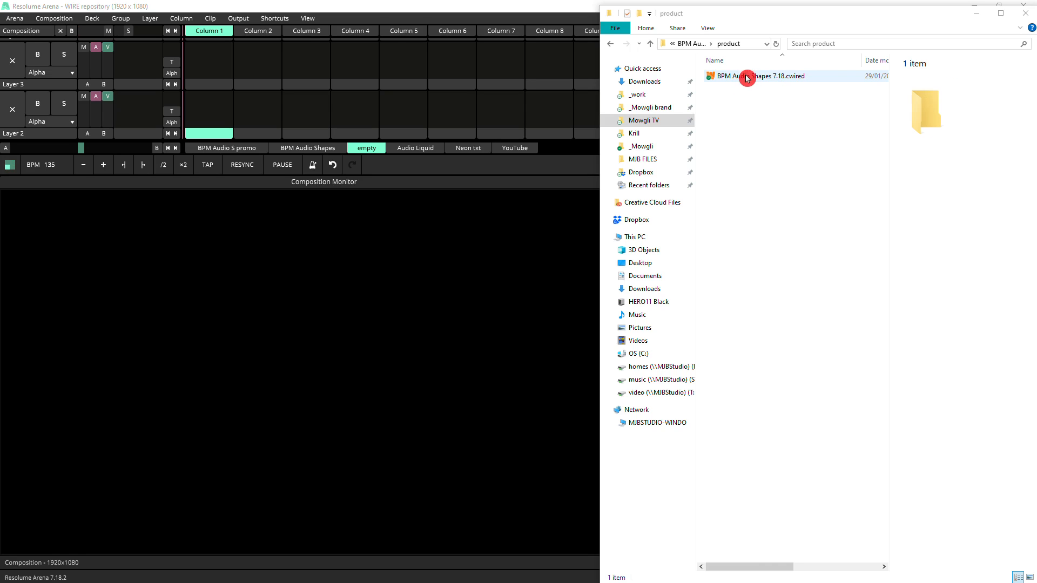
Install the BPM Audio Shapes 7.18 .cwired Wire patch and add it as a Layer 2 clip.
{"action": "left_click", "coordinate": [761, 76]}
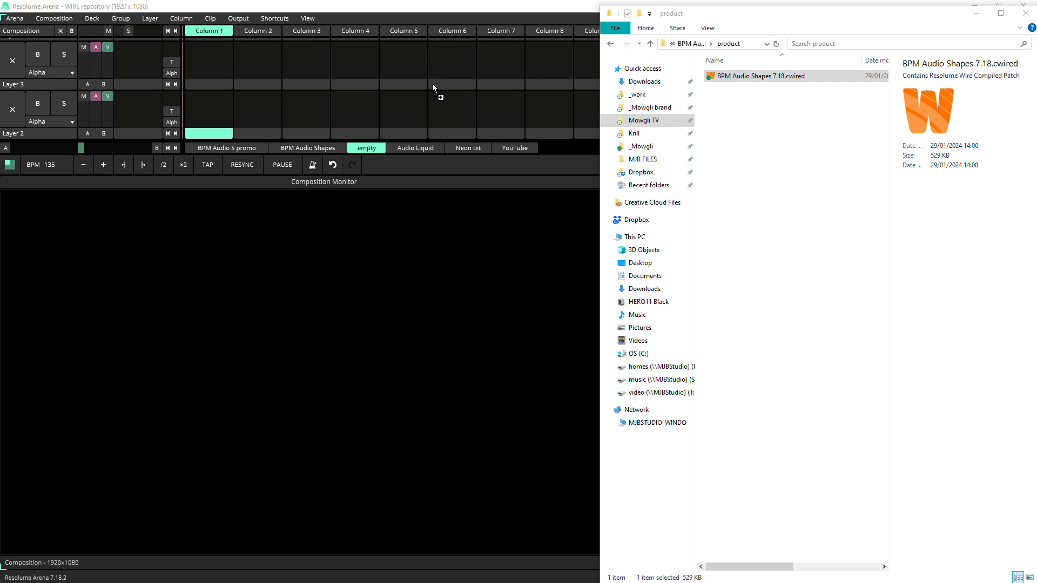
{"action": "double_click", "coordinate": [760, 75]}
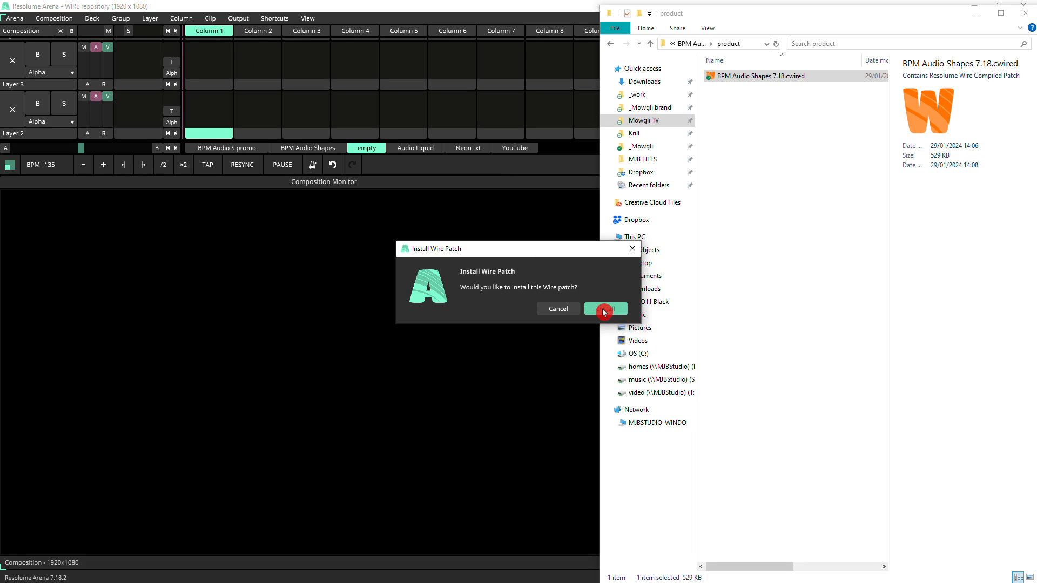
{"action": "left_click", "coordinate": [603, 309]}
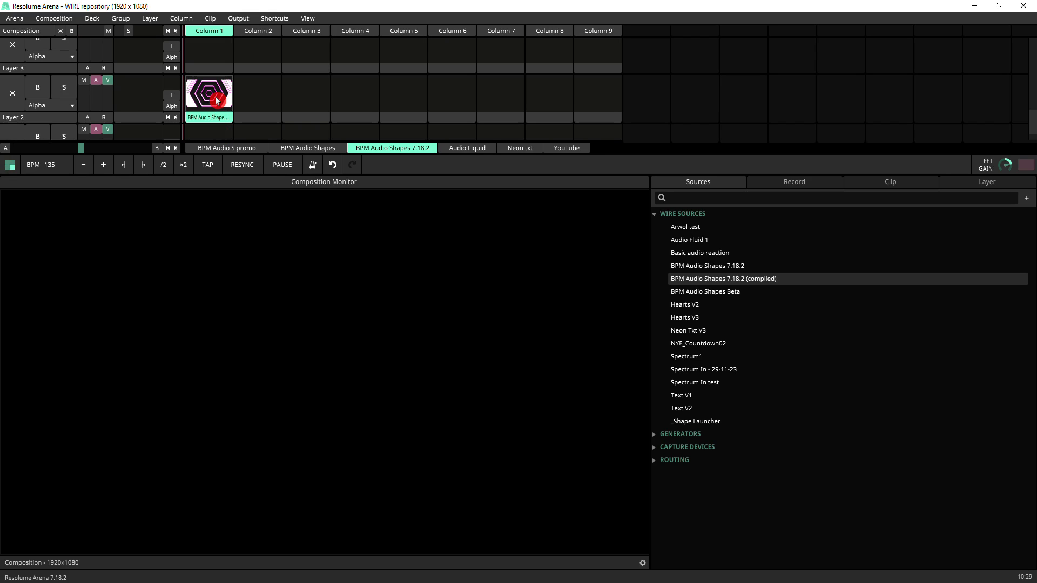
Launch the BPM Audio Shapes clip for the pink hexagon tunnel and show its Clip parameters.
{"action": "left_click", "coordinate": [138, 92]}
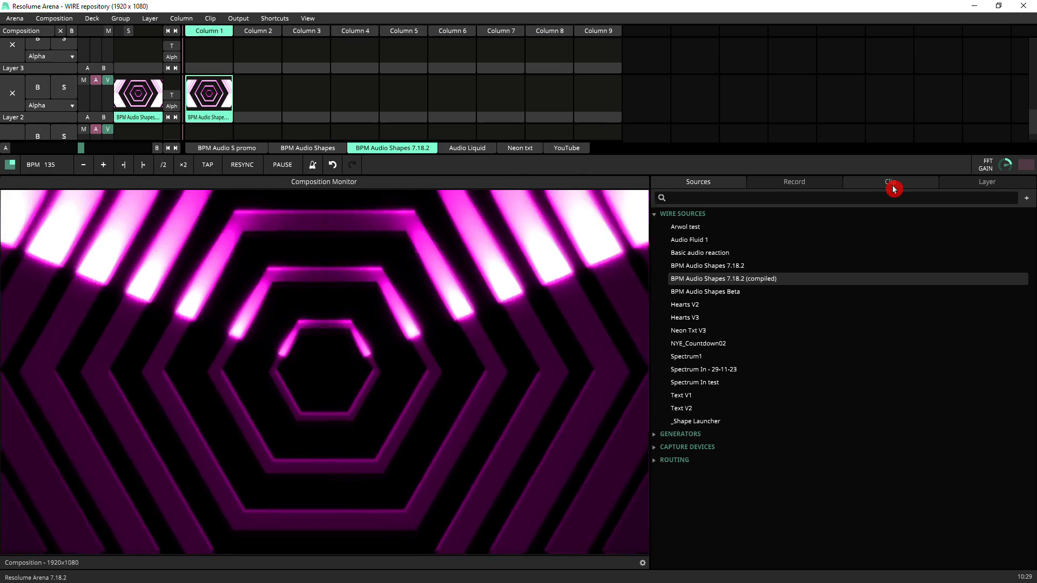
{"action": "left_click", "coordinate": [892, 182]}
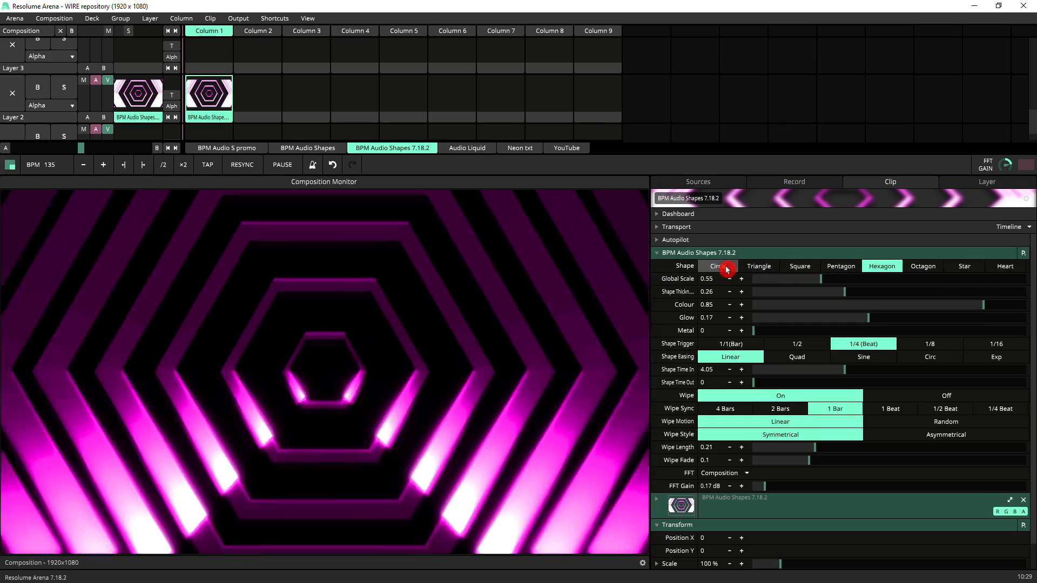
Change the pattern's shape, trying octagon before settling on Star.
{"action": "left_click", "coordinate": [922, 266]}
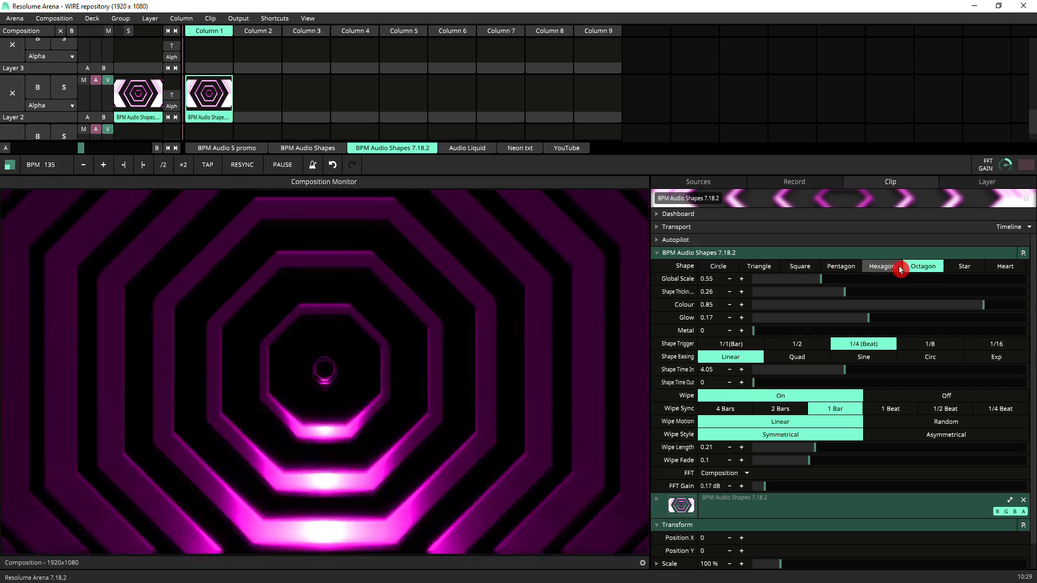
{"action": "left_click", "coordinate": [963, 266]}
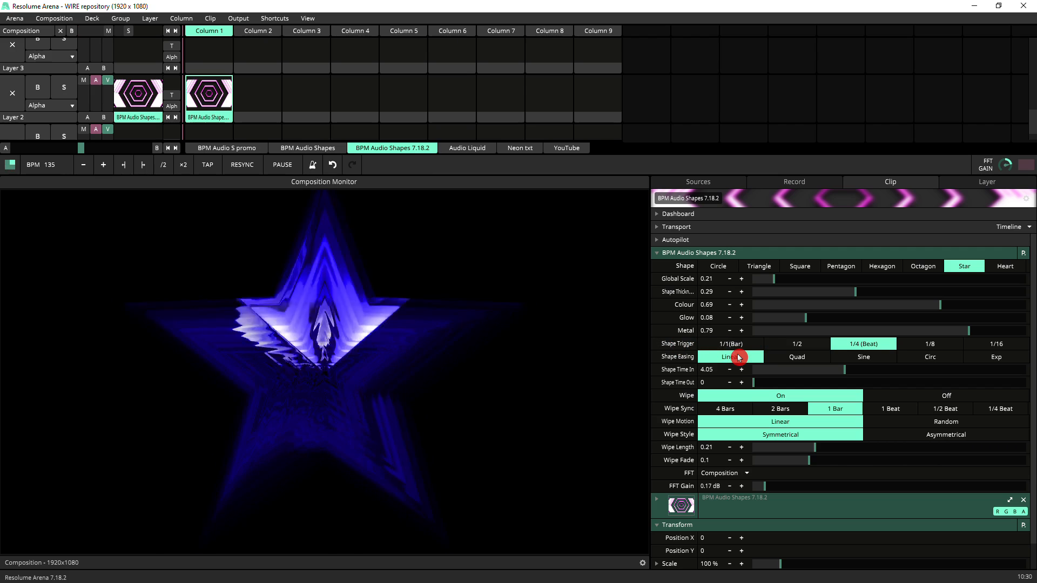
Try several Shape Trigger rates and easings, landing on a 1/1 Bar trigger with linear easing.
{"action": "left_click", "coordinate": [731, 356]}
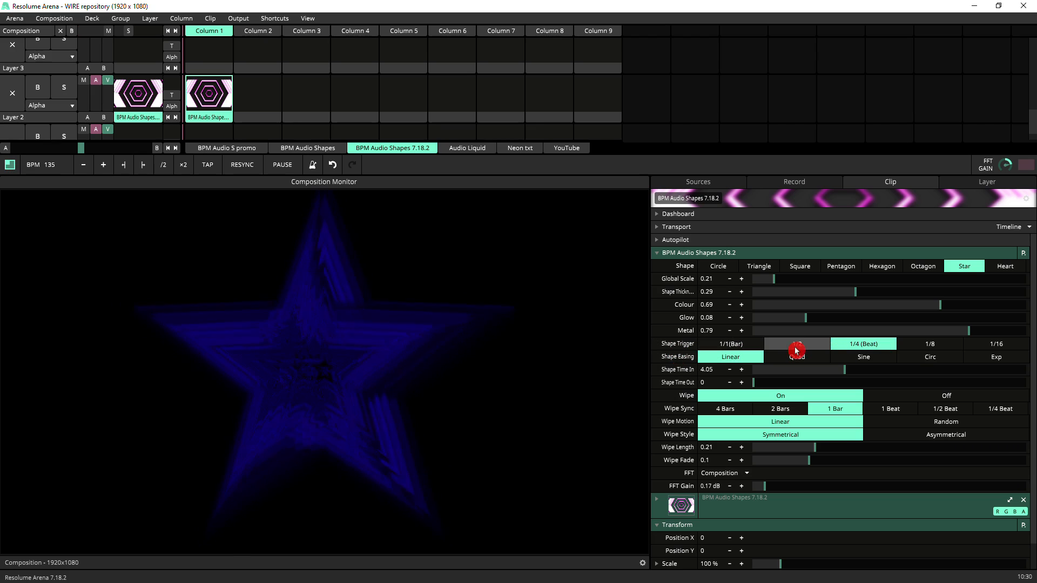
{"action": "left_click", "coordinate": [796, 343]}
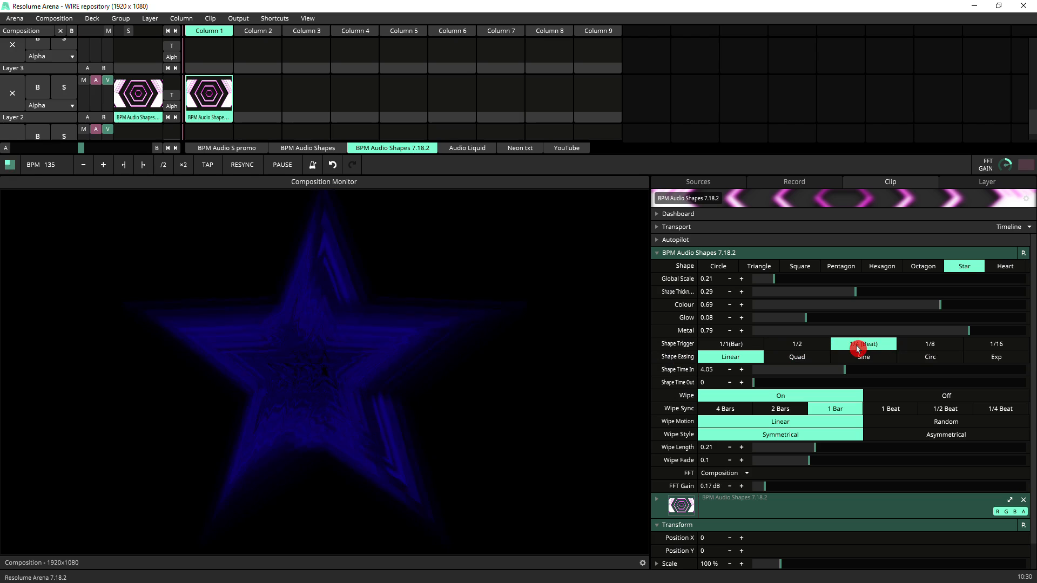
{"action": "left_click", "coordinate": [730, 343]}
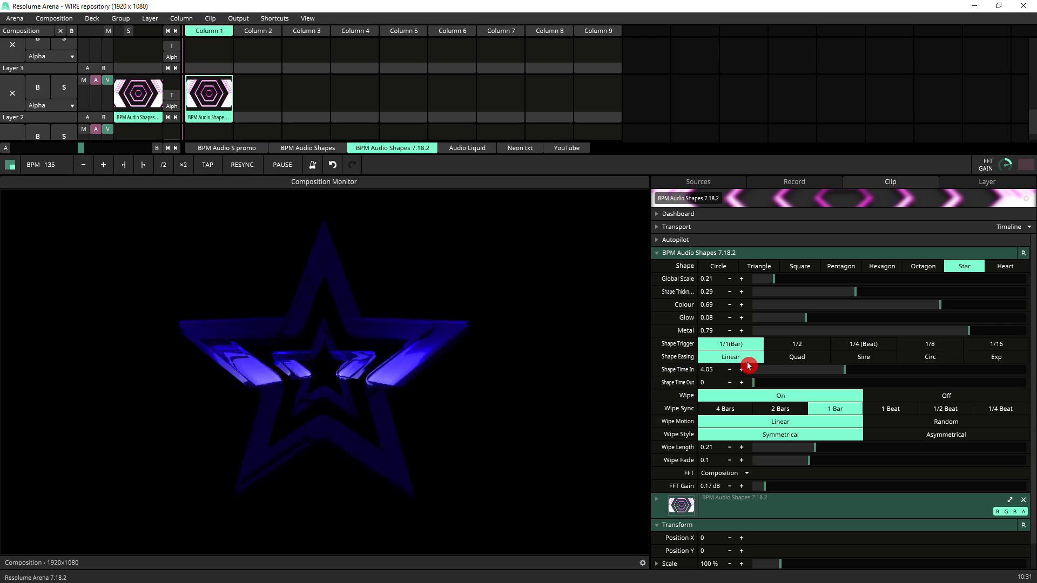
{"action": "left_click", "coordinate": [797, 356]}
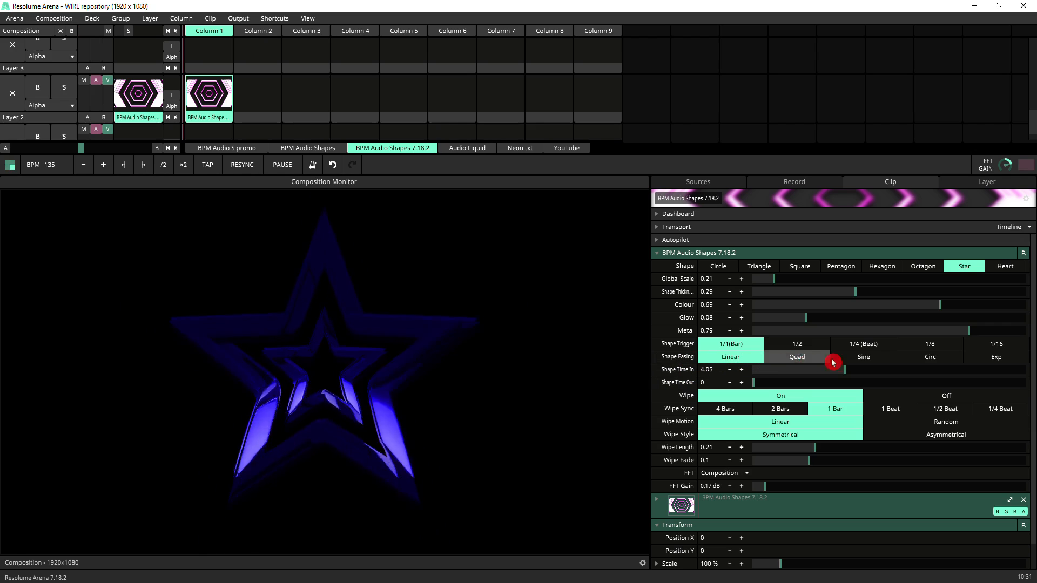
{"action": "left_click", "coordinate": [730, 356]}
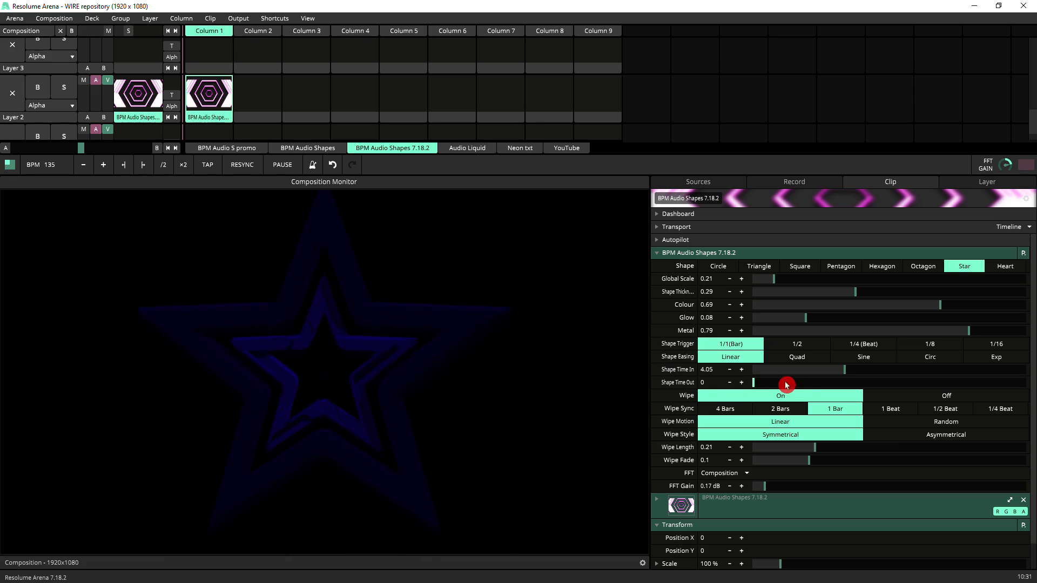
{"action": "mouse_move", "coordinate": [745, 357]}
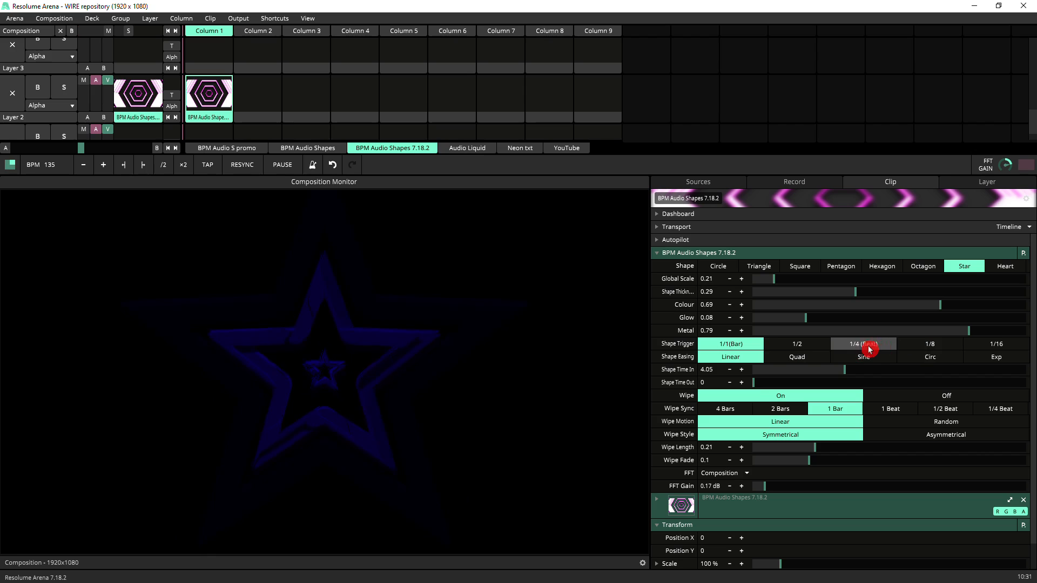
Set Shape Trigger to 1/4 Beat and switch the shape easing to Circ.
{"action": "left_click", "coordinate": [863, 344]}
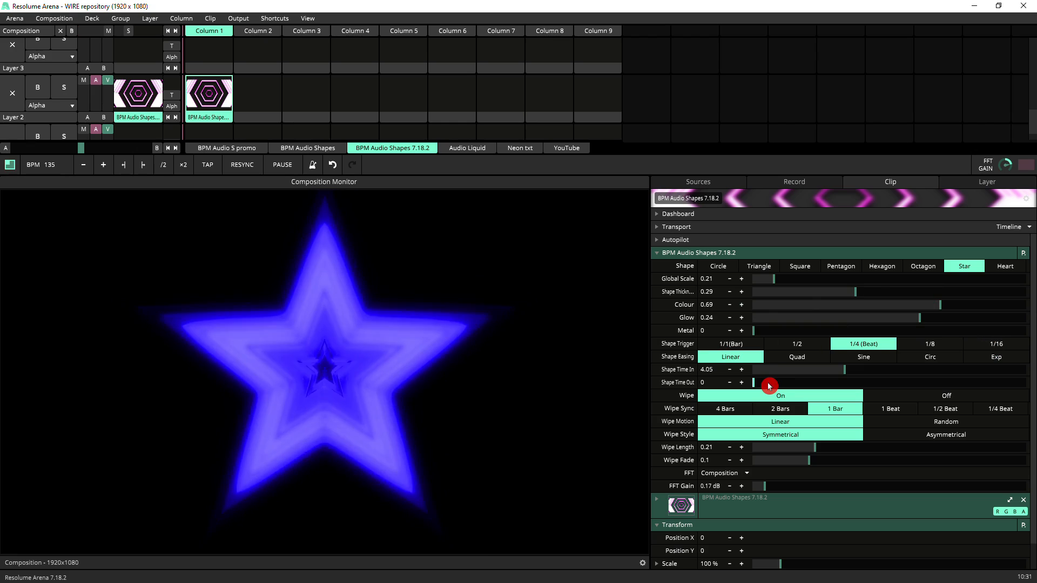
{"action": "mouse_move", "coordinate": [860, 378]}
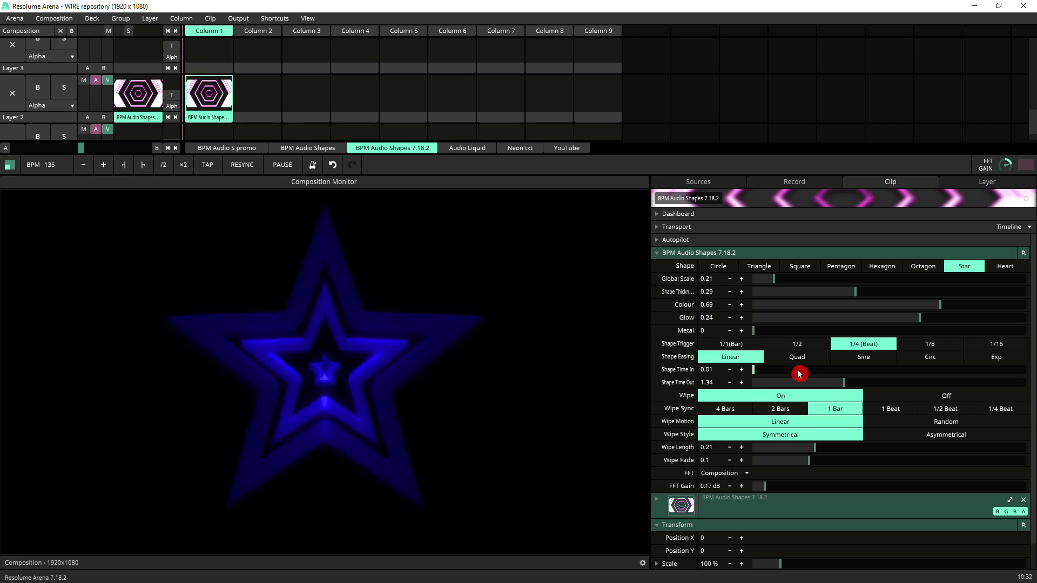
{"action": "left_click", "coordinate": [928, 356]}
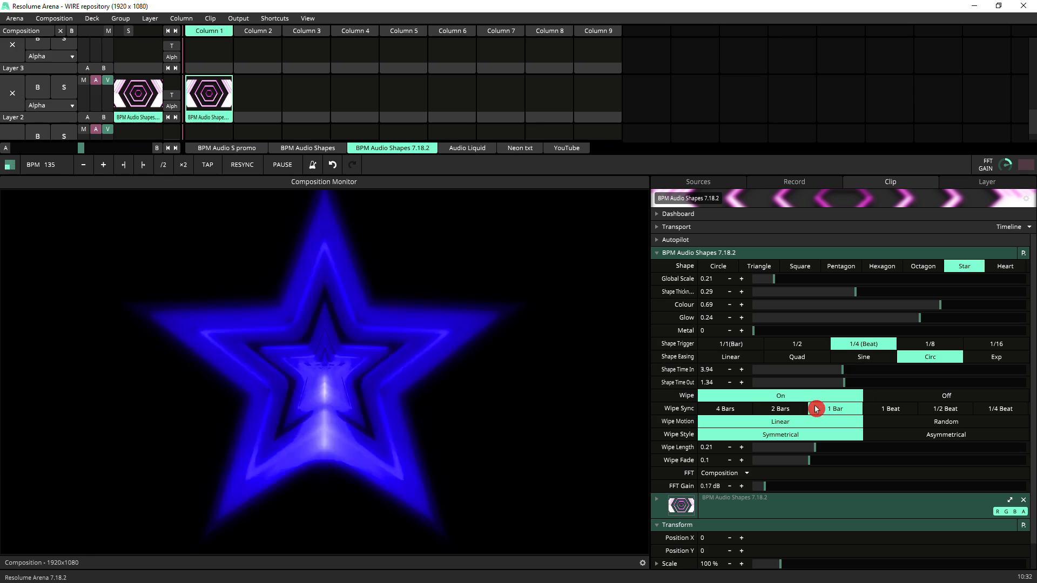
Toggle the wipe off and back on, then set Wipe Sync to 1 Bar.
{"action": "left_click", "coordinate": [946, 394]}
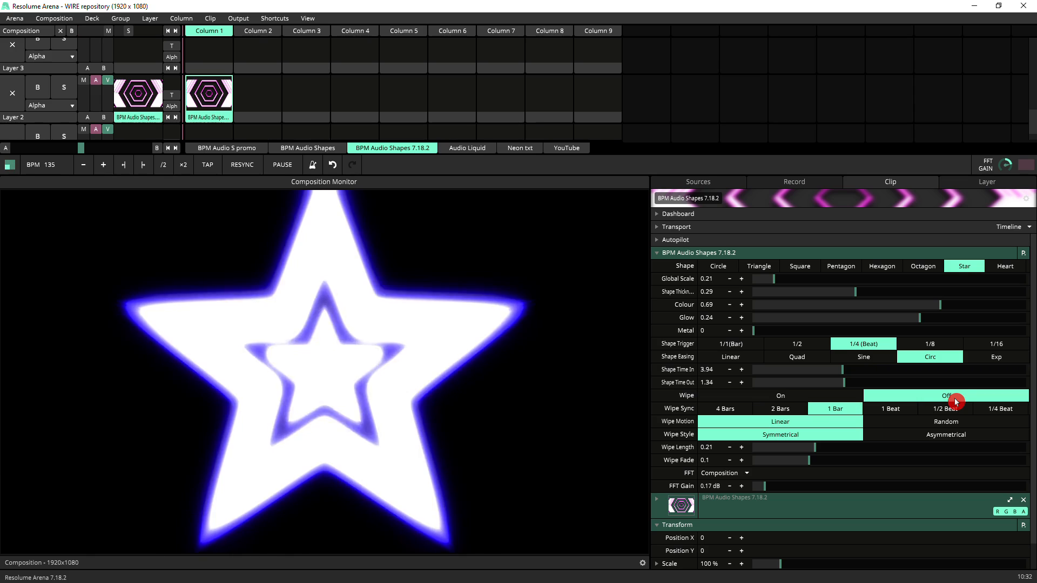
{"action": "left_click", "coordinate": [945, 395]}
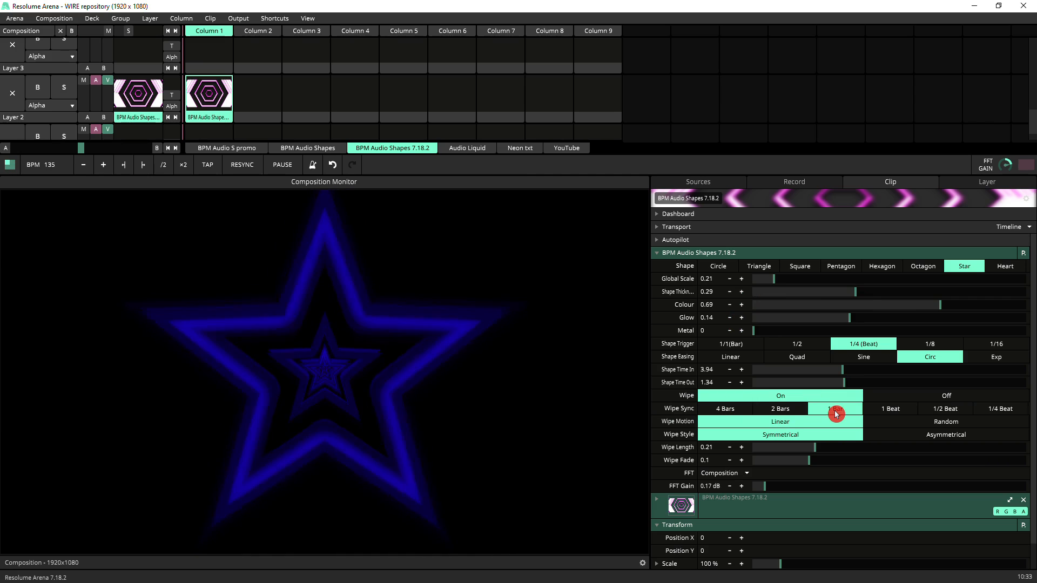
{"action": "left_click", "coordinate": [835, 409]}
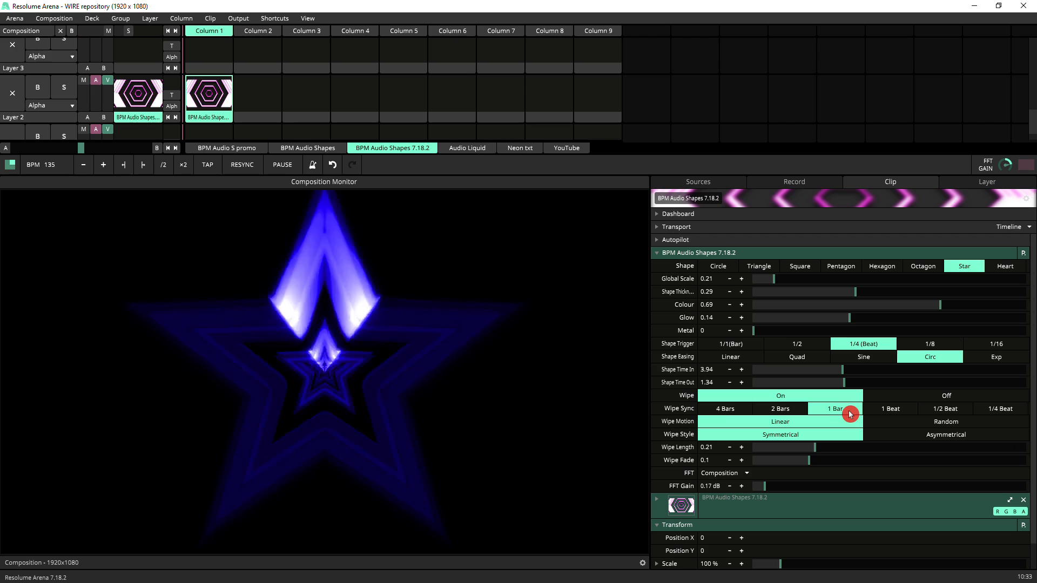
{"action": "left_click", "coordinate": [1000, 408]}
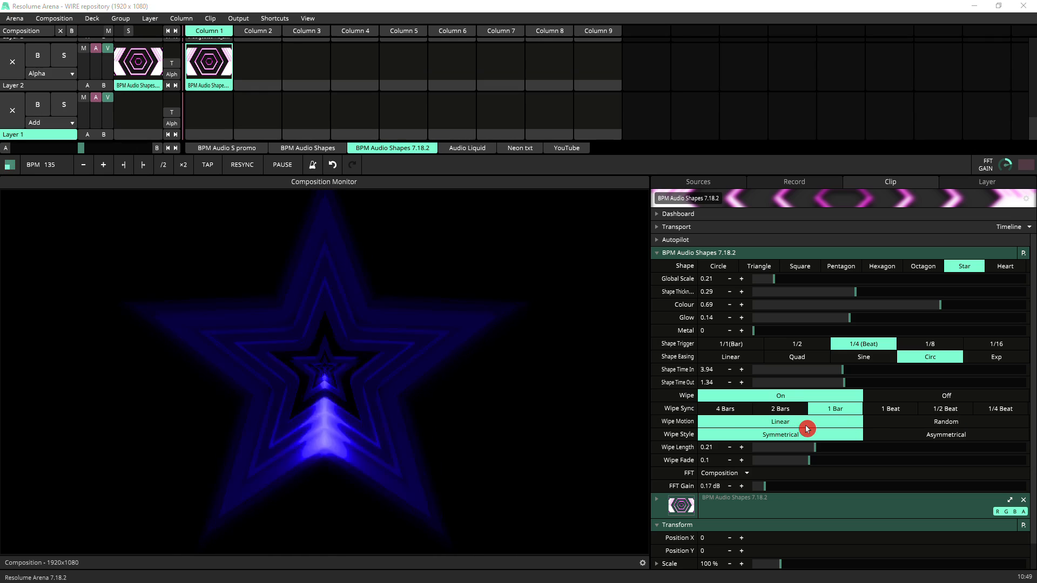
Try Random wipe motion and Asymmetrical style, setting Wipe Sync to 1/4 Beat with linear motion.
{"action": "left_click", "coordinate": [945, 421]}
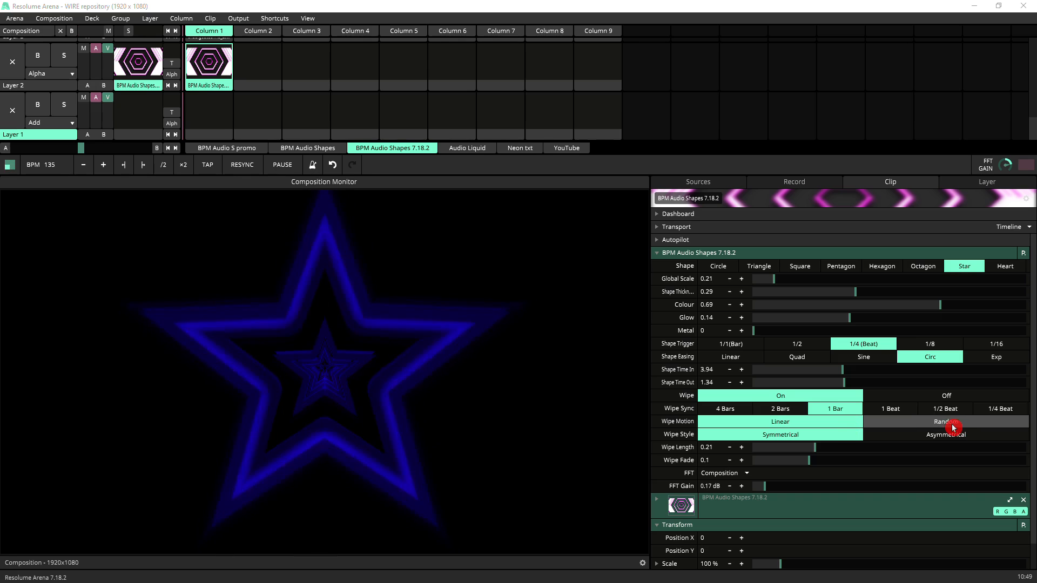
{"action": "left_click", "coordinate": [945, 408]}
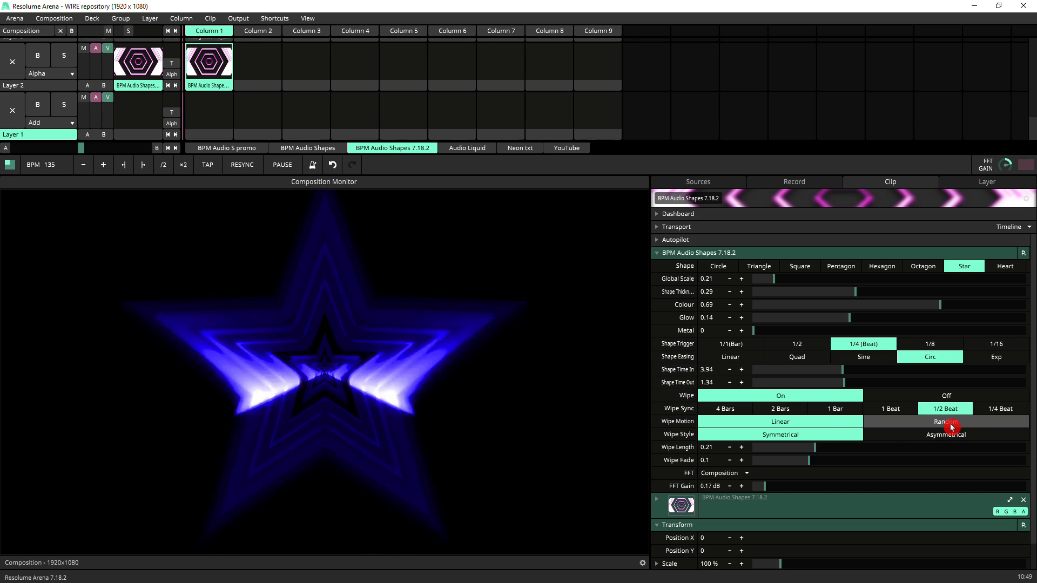
{"action": "left_click", "coordinate": [945, 421]}
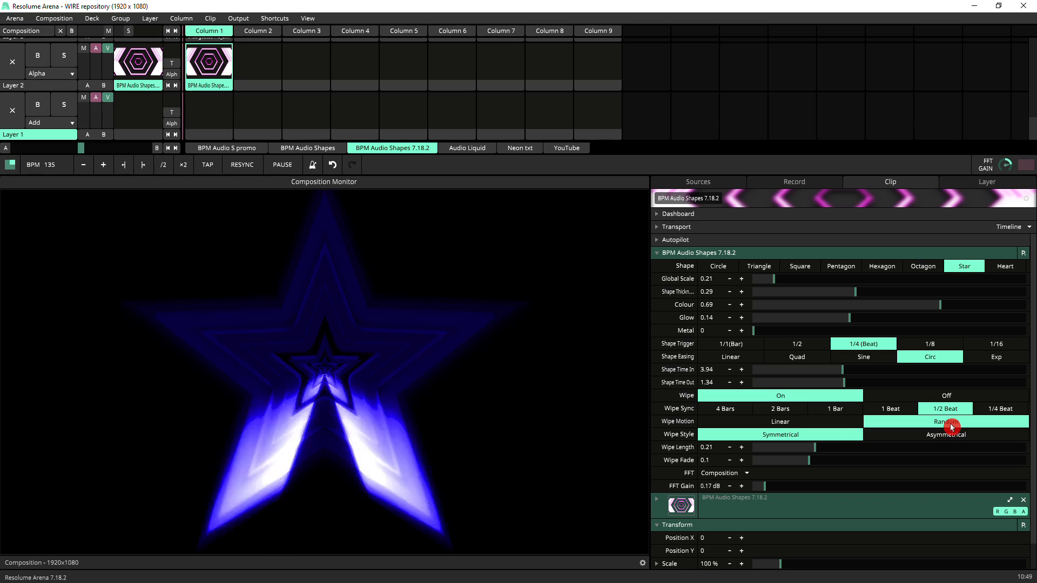
{"action": "left_click", "coordinate": [1000, 408]}
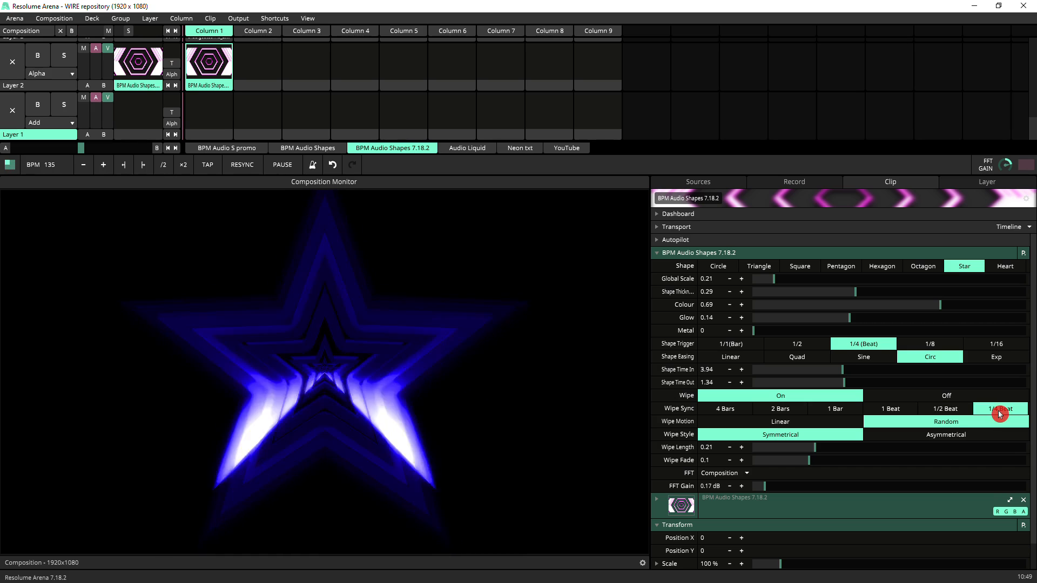
{"action": "left_click", "coordinate": [778, 421]}
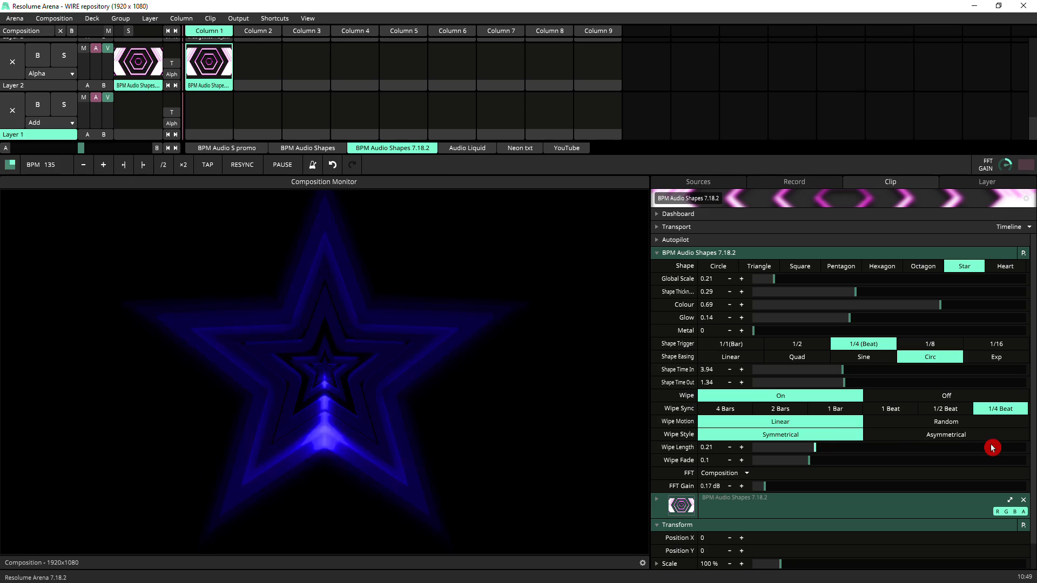
{"action": "left_click", "coordinate": [945, 434]}
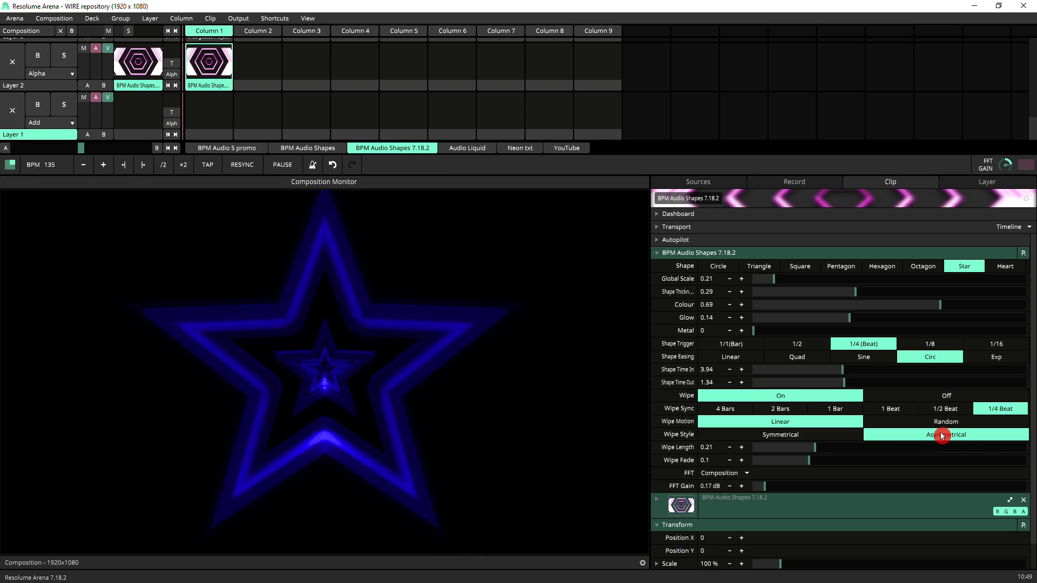
{"action": "left_click", "coordinate": [780, 435]}
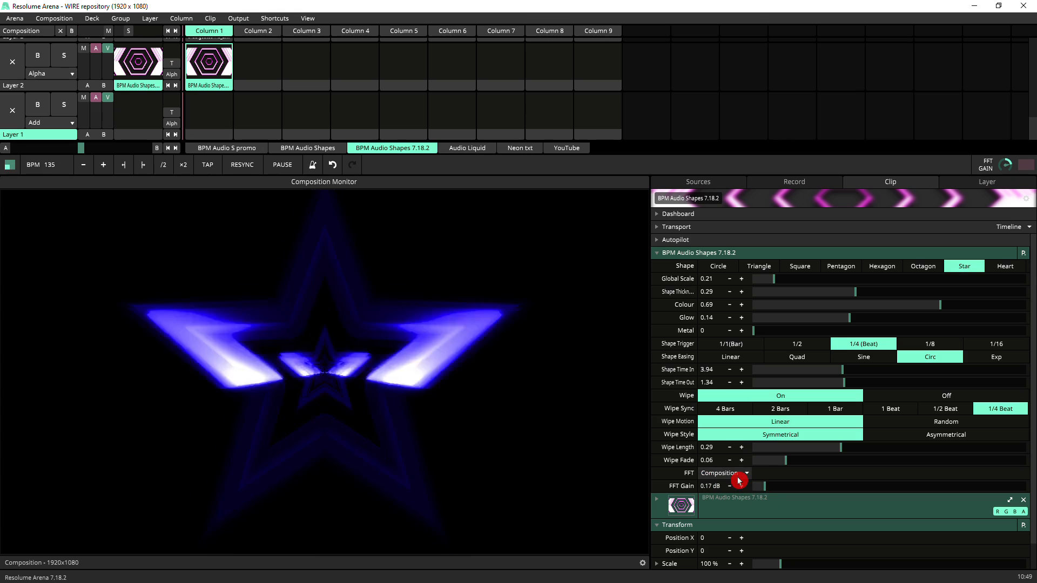
Keep Composition as the FFT audio source and launch the tribal goa techno track on Layer 3.
{"action": "left_click", "coordinate": [747, 473]}
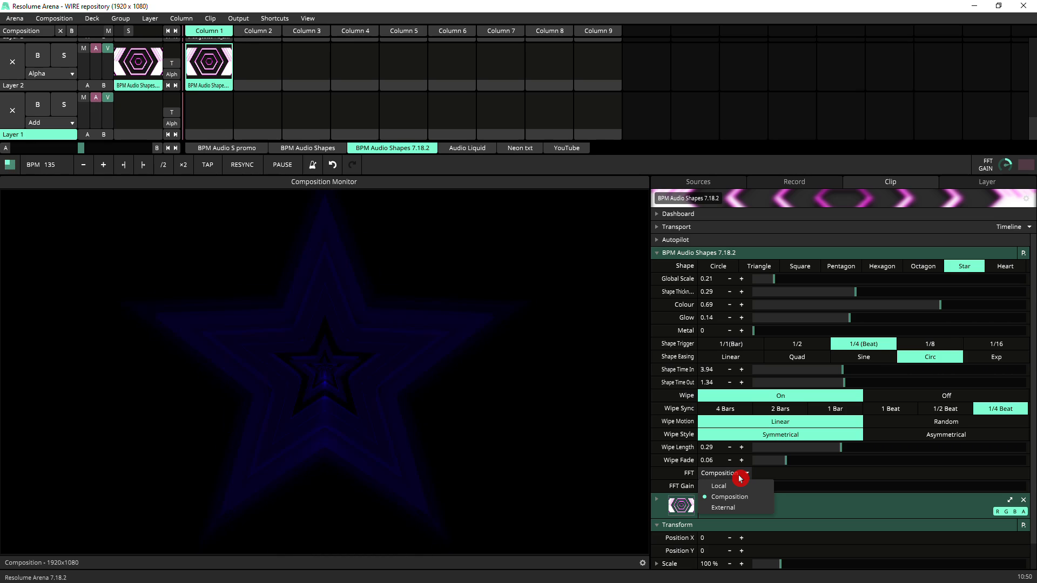
{"action": "left_click", "coordinate": [729, 496]}
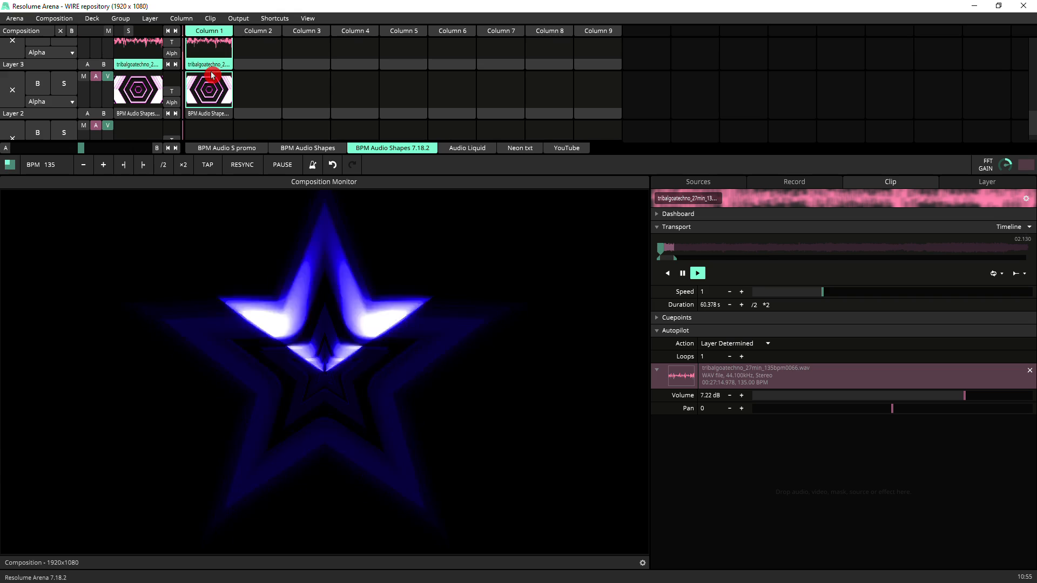
{"action": "left_click", "coordinate": [208, 89]}
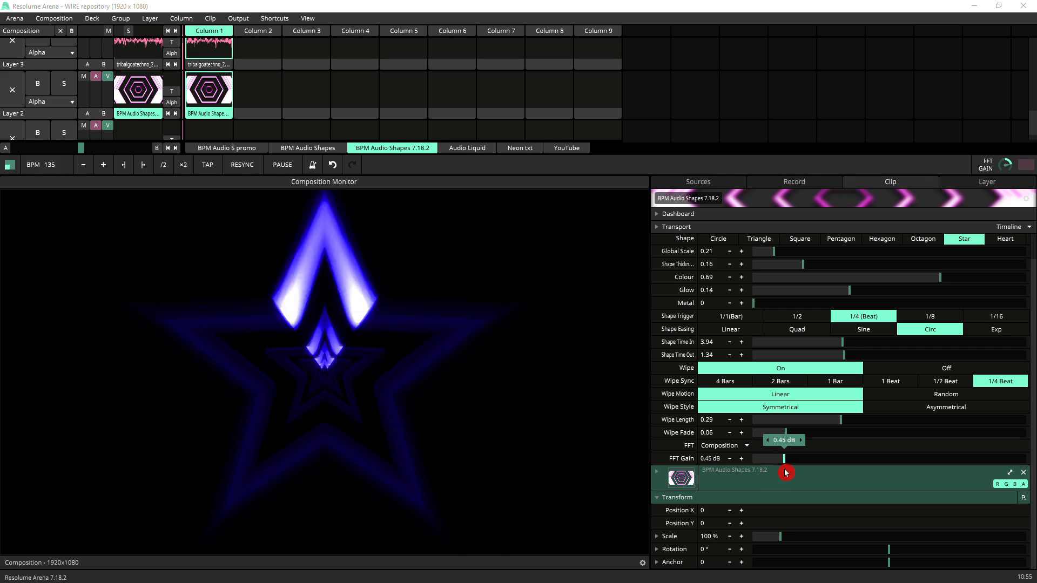
Switch to the BPM Audio Shapes deck of shape preset clips.
{"action": "left_click", "coordinate": [306, 148]}
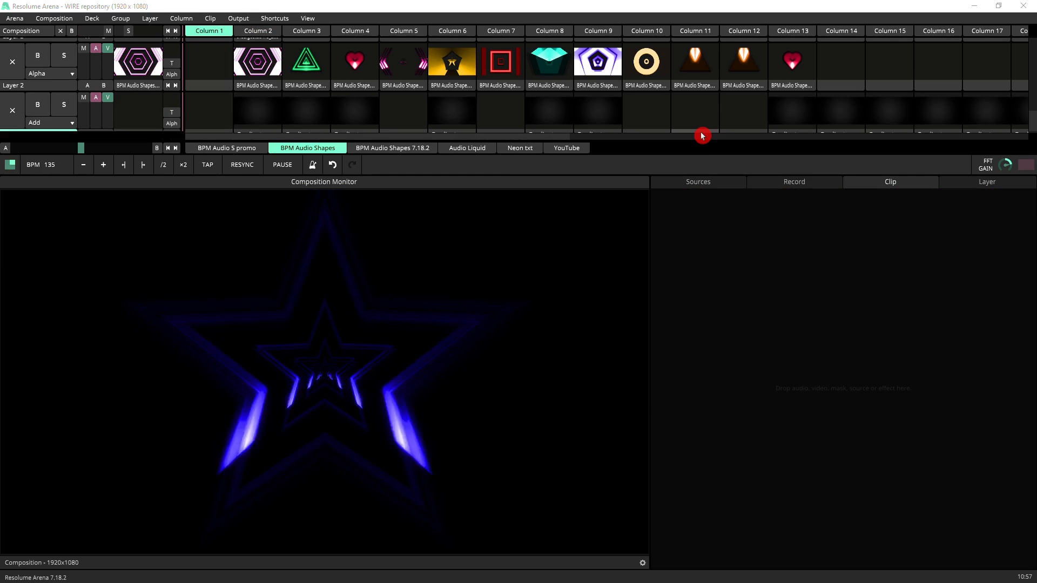
Launch the hexagon, then green triangle presets, and open the BPM Audio 5 promo deck.
{"action": "left_click", "coordinate": [645, 61]}
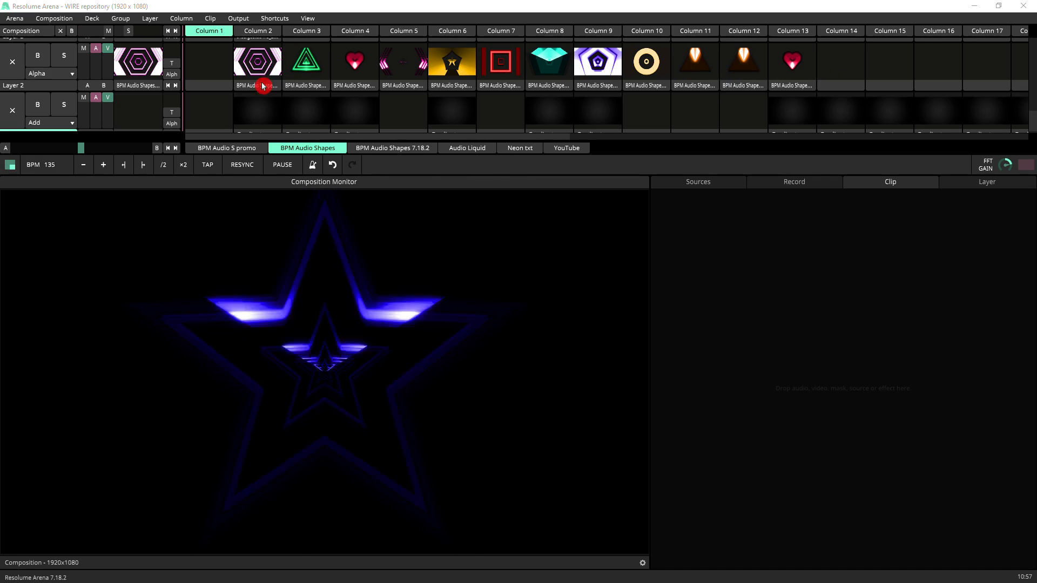
{"action": "left_click", "coordinate": [305, 61]}
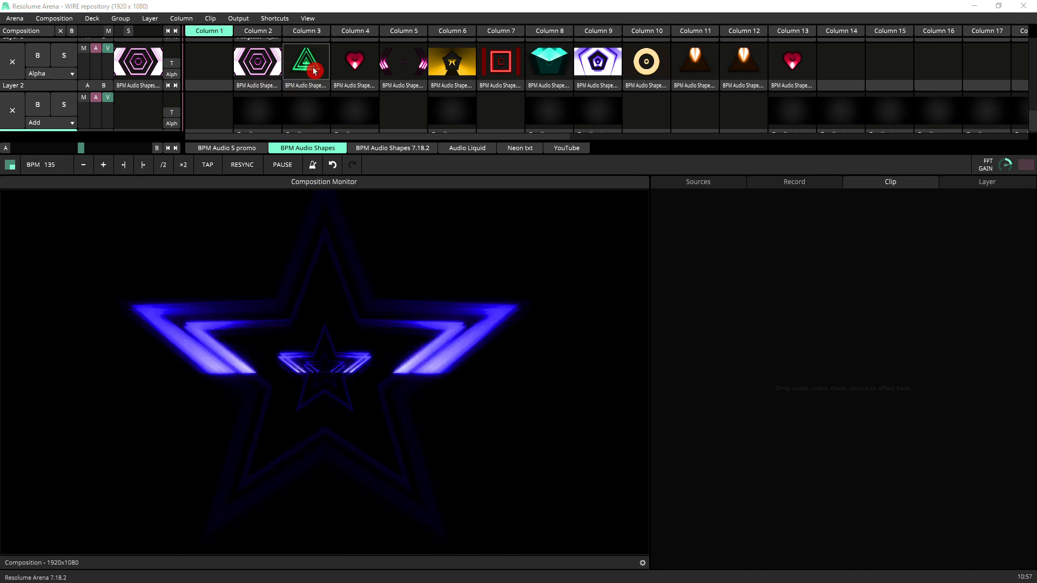
{"action": "left_click", "coordinate": [306, 61]}
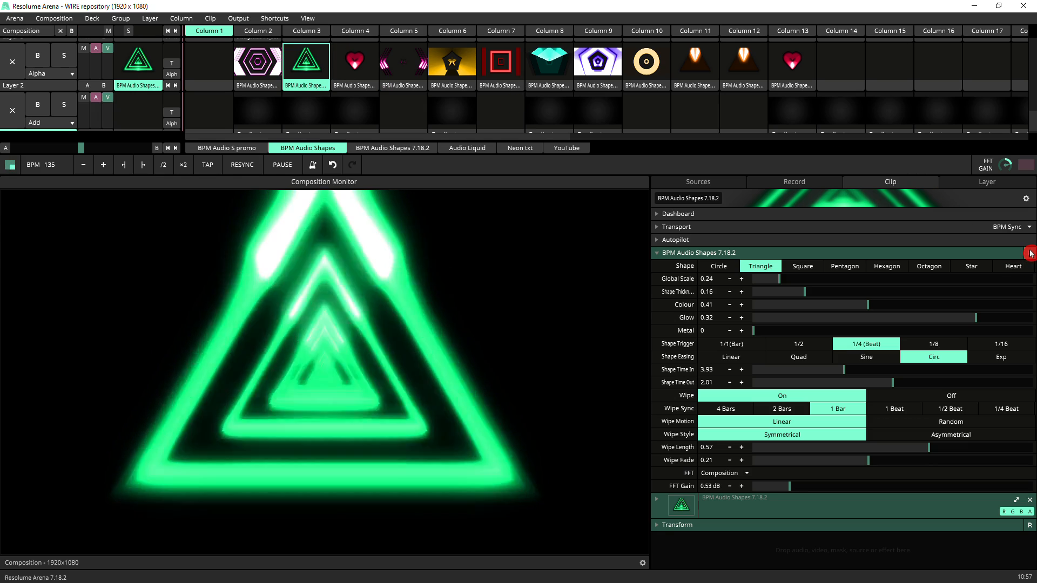
{"action": "left_click", "coordinate": [1030, 253]}
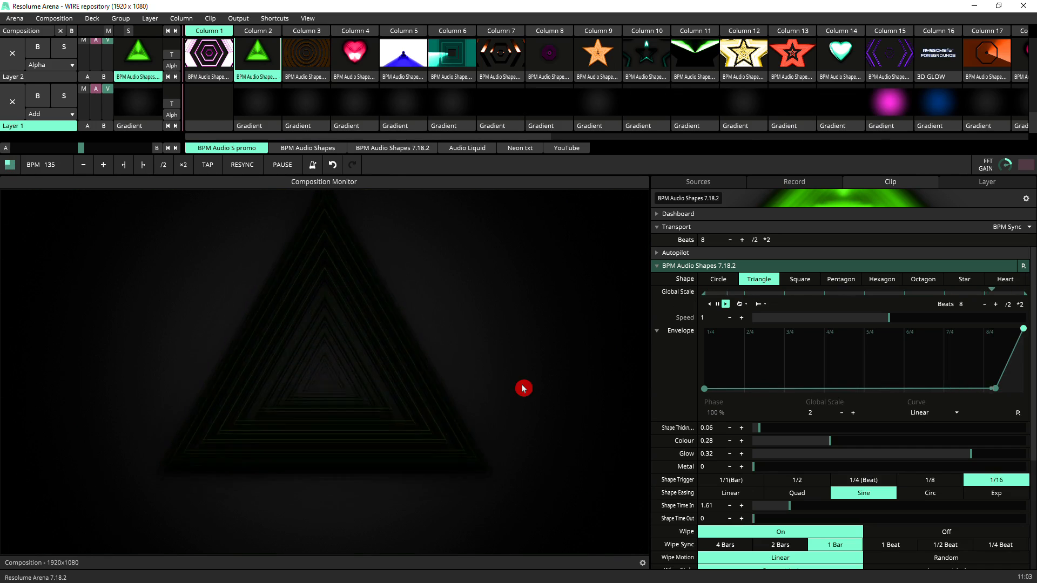
{"action": "mouse_move", "coordinate": [511, 362]}
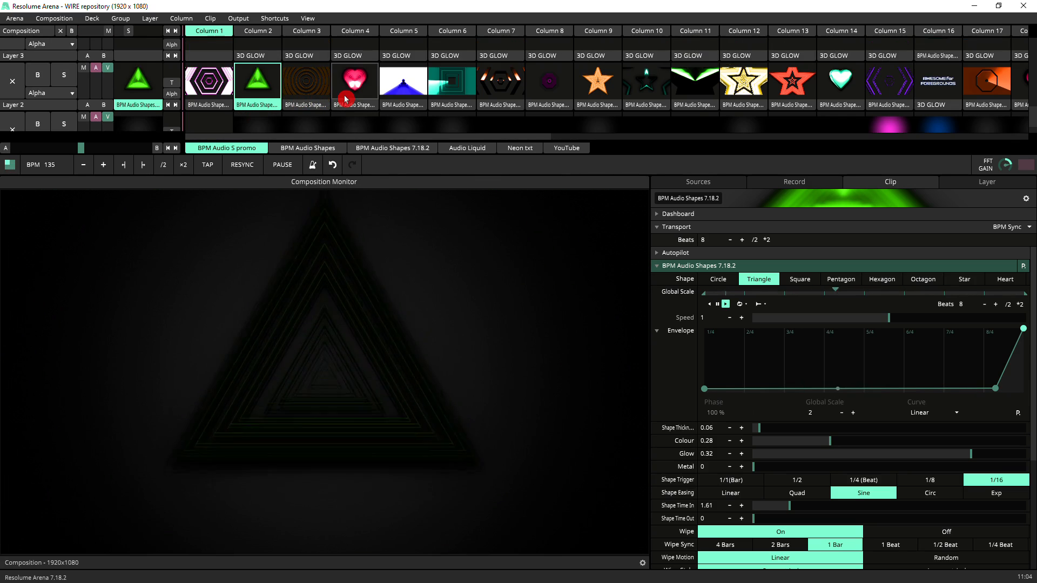
Launch the orange metallic ring clip, then the hexagon clip, then the pink shape-cycling clip.
{"action": "left_click", "coordinate": [306, 112]}
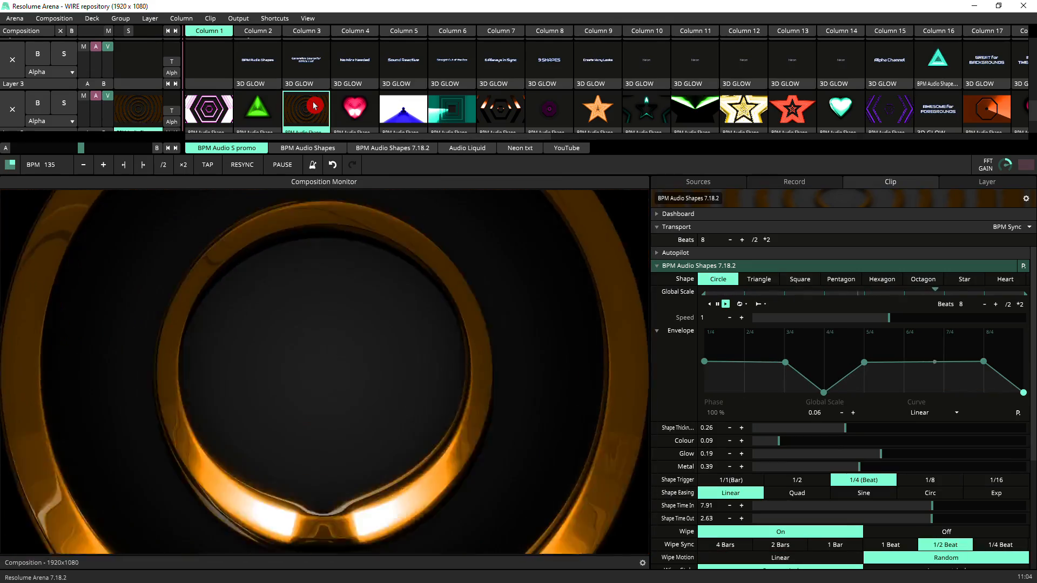
{"action": "left_click", "coordinate": [354, 111]}
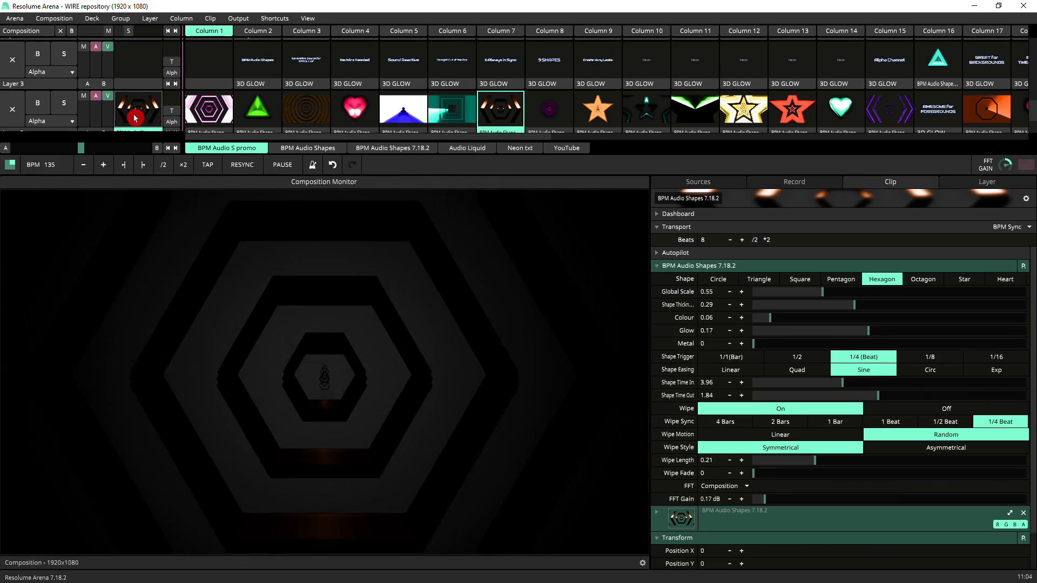
{"action": "left_click", "coordinate": [500, 110]}
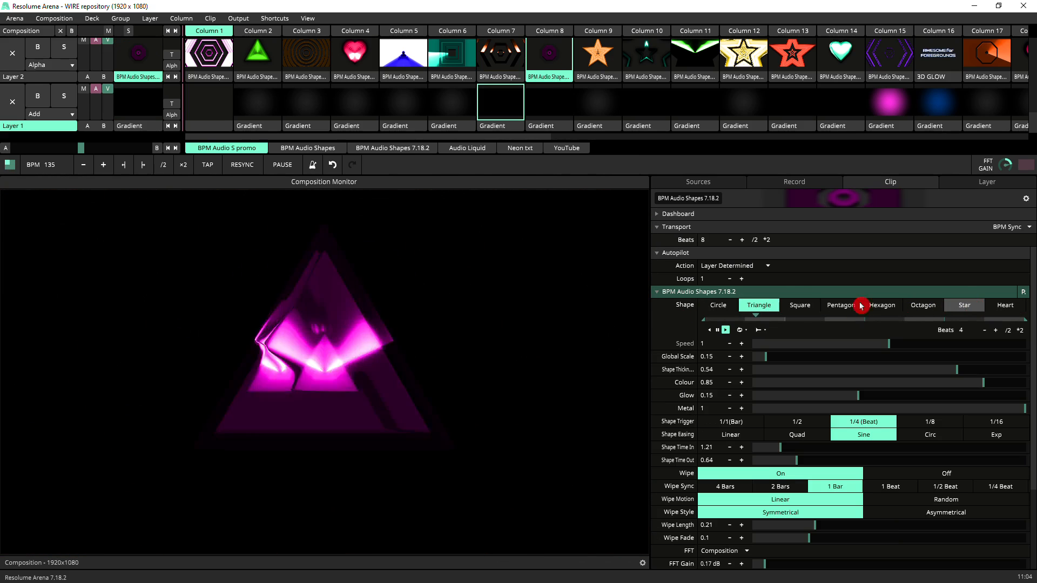
Step the pink clip's Shape through triangle, pentagon, hexagon, octagon, star, heart and circle.
{"action": "left_click", "coordinate": [799, 304]}
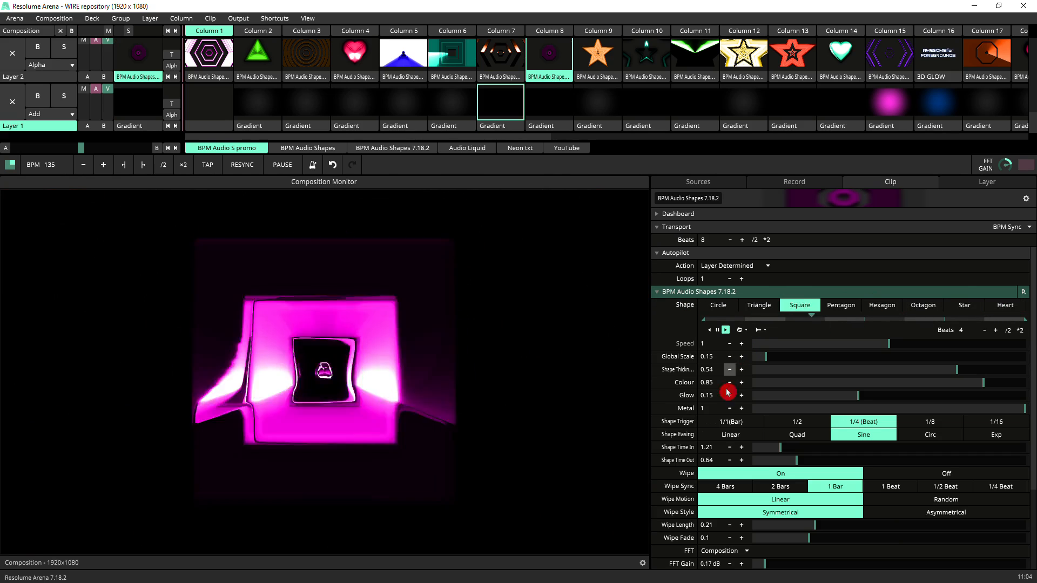
{"action": "left_click", "coordinate": [840, 304]}
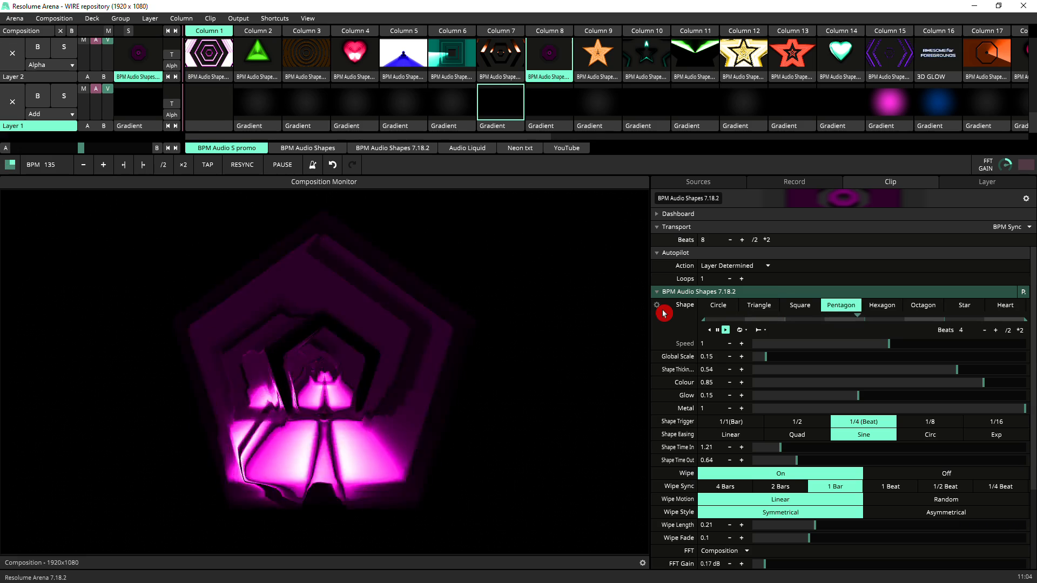
{"action": "left_click", "coordinate": [881, 305]}
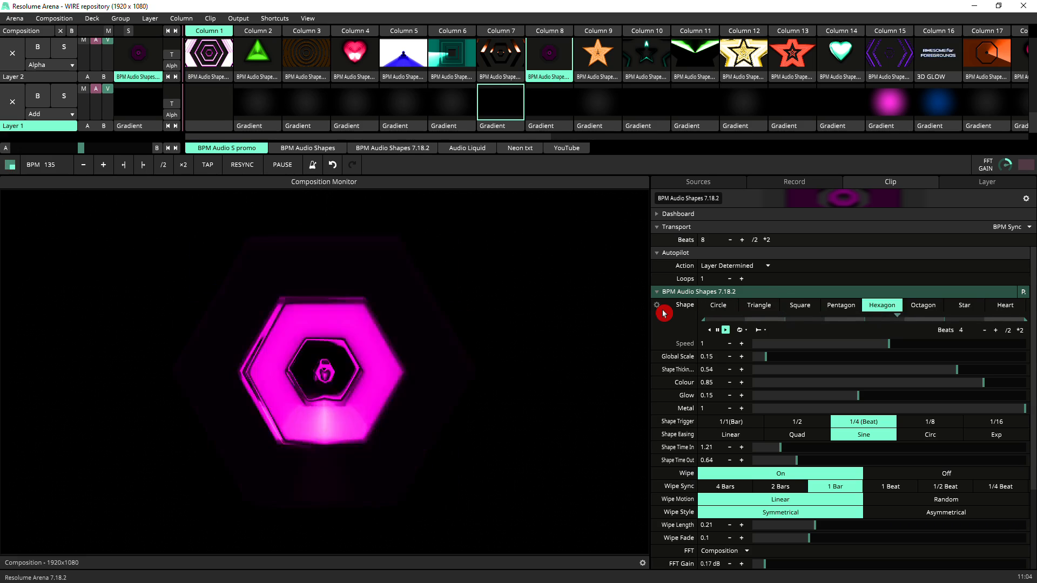
{"action": "left_click", "coordinate": [922, 304]}
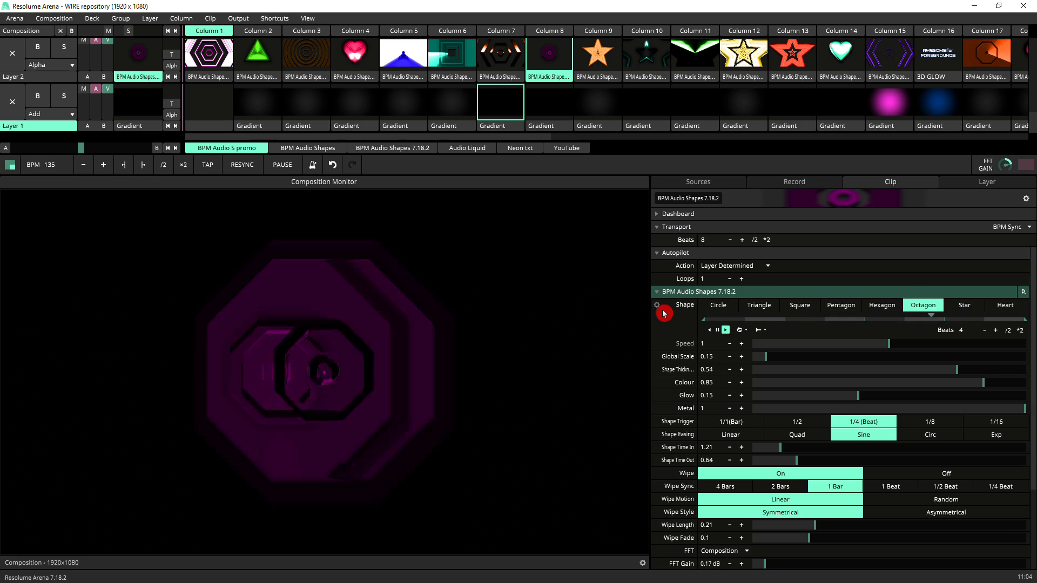
{"action": "left_click", "coordinate": [963, 304]}
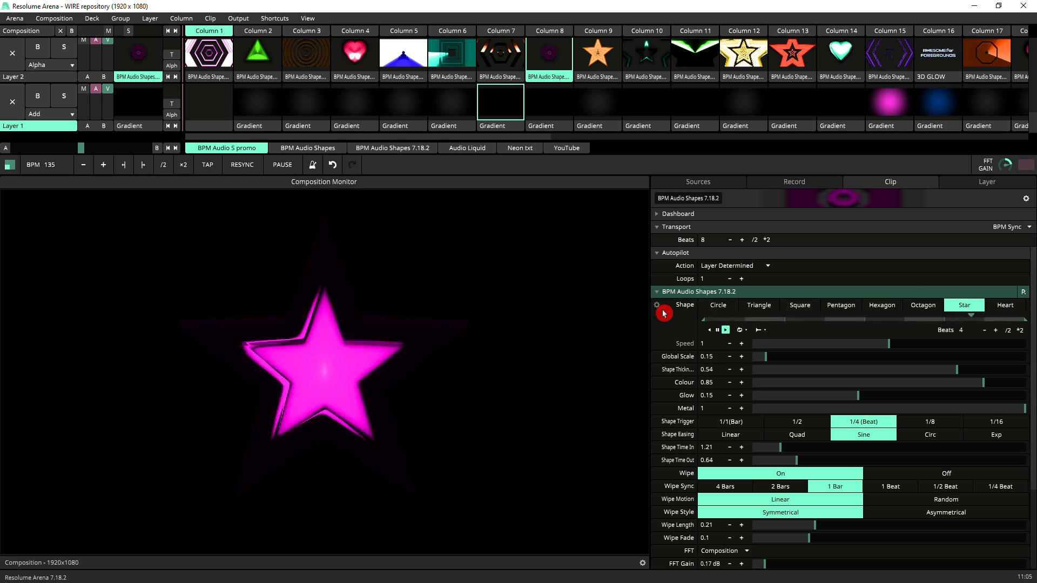
{"action": "left_click", "coordinate": [1005, 305]}
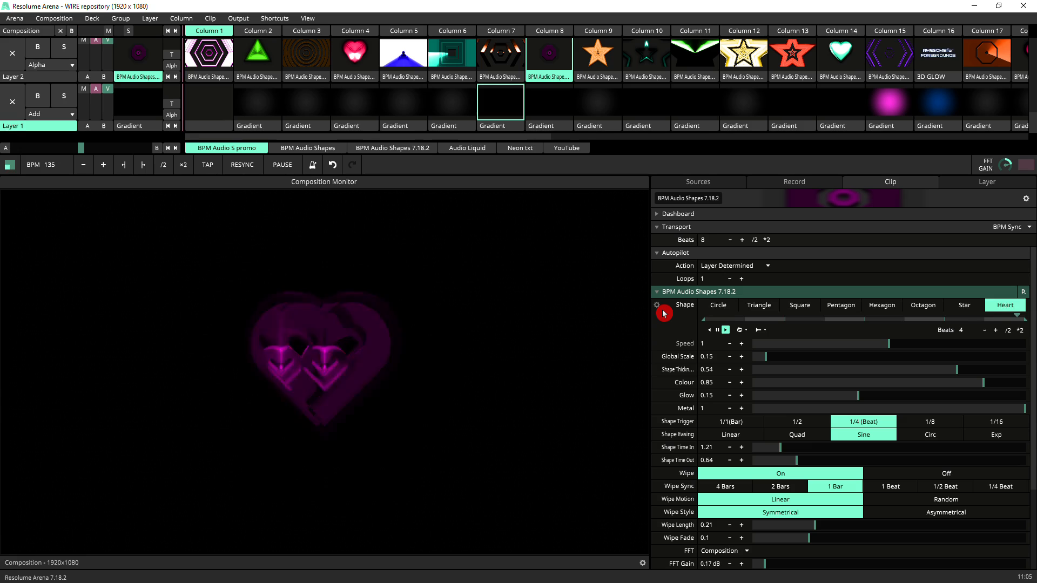
{"action": "left_click", "coordinate": [718, 304]}
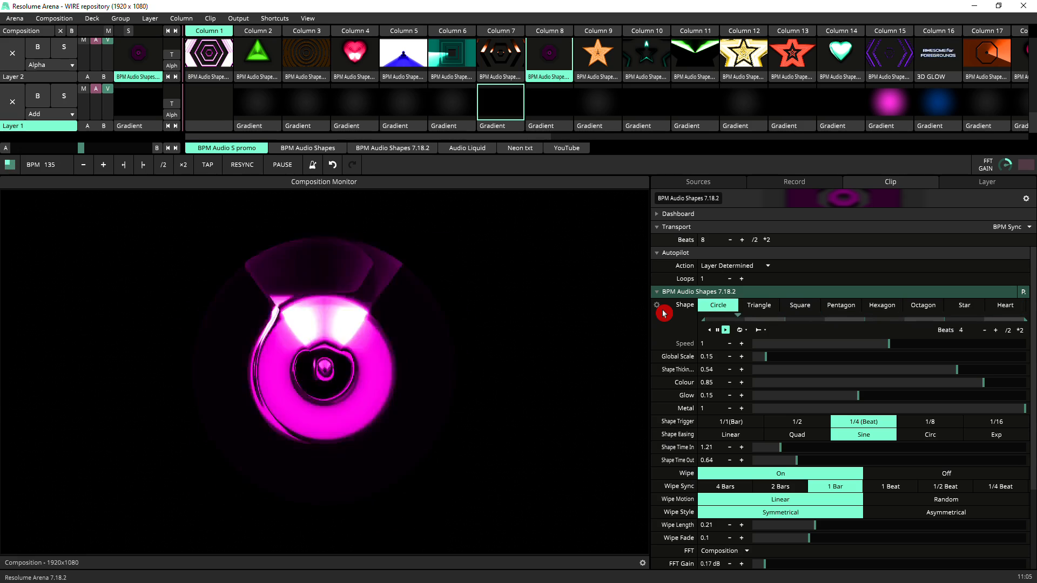
Cycle through the shape types a second time, ending on the orange star preset.
{"action": "left_click", "coordinate": [758, 305]}
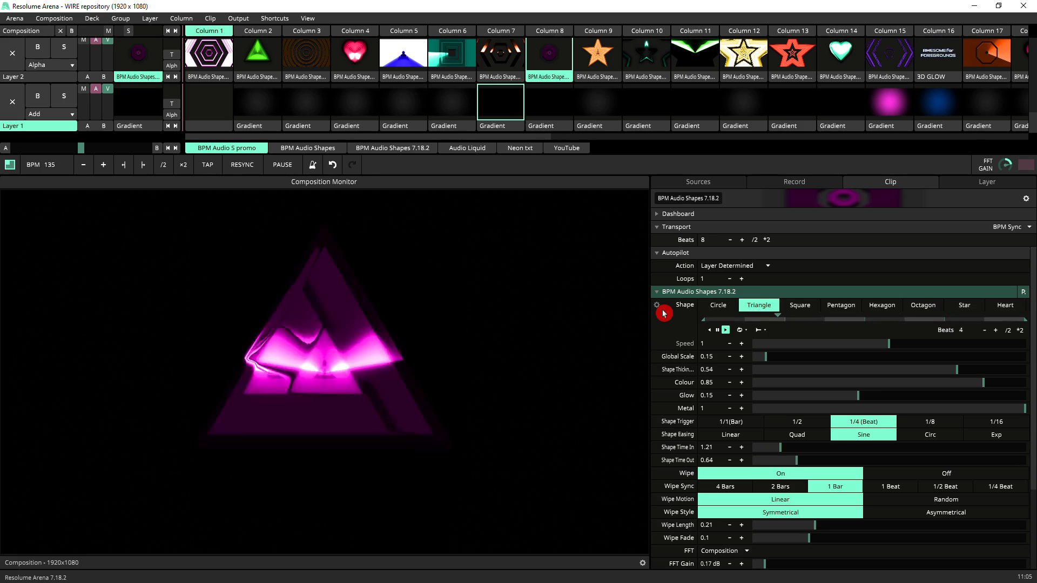
{"action": "left_click", "coordinate": [841, 304]}
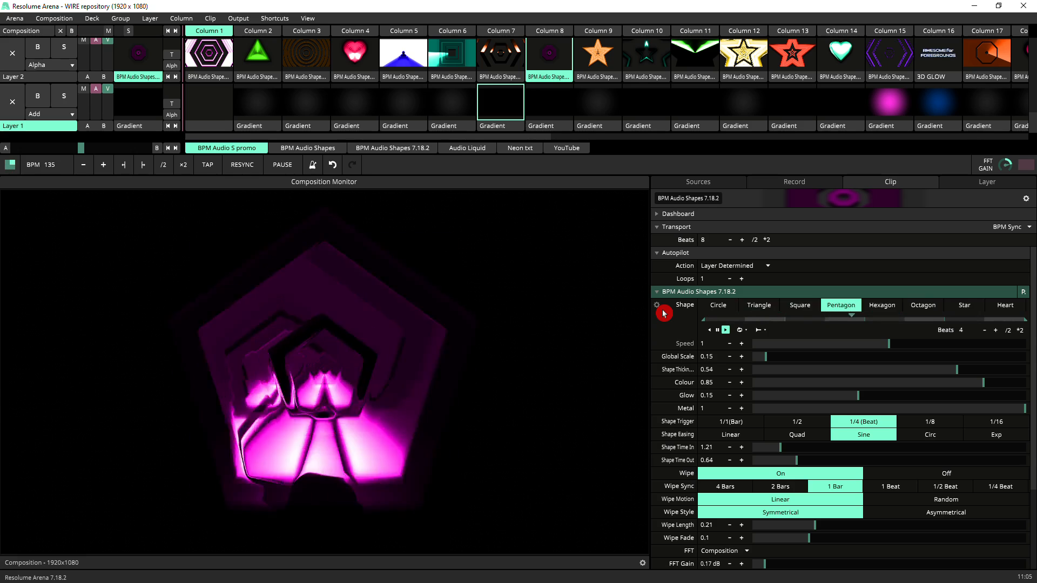
{"action": "left_click", "coordinate": [880, 305]}
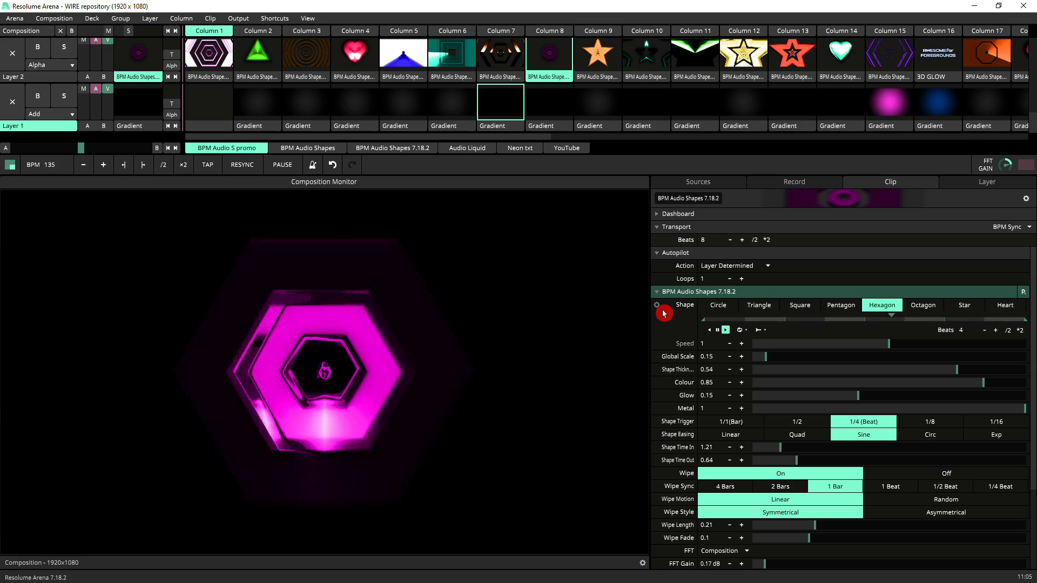
{"action": "left_click", "coordinate": [922, 305]}
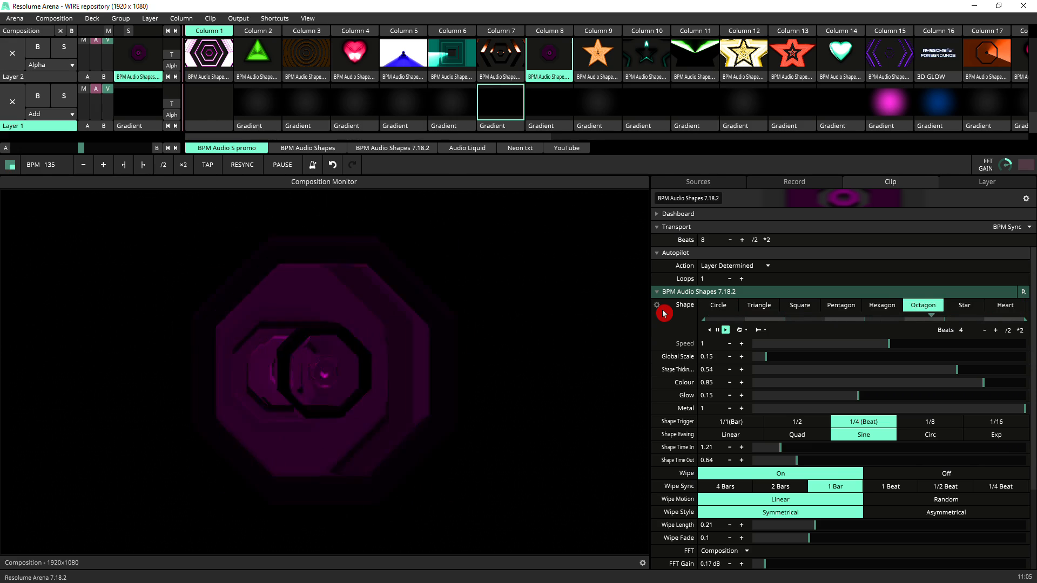
{"action": "left_click", "coordinate": [962, 305]}
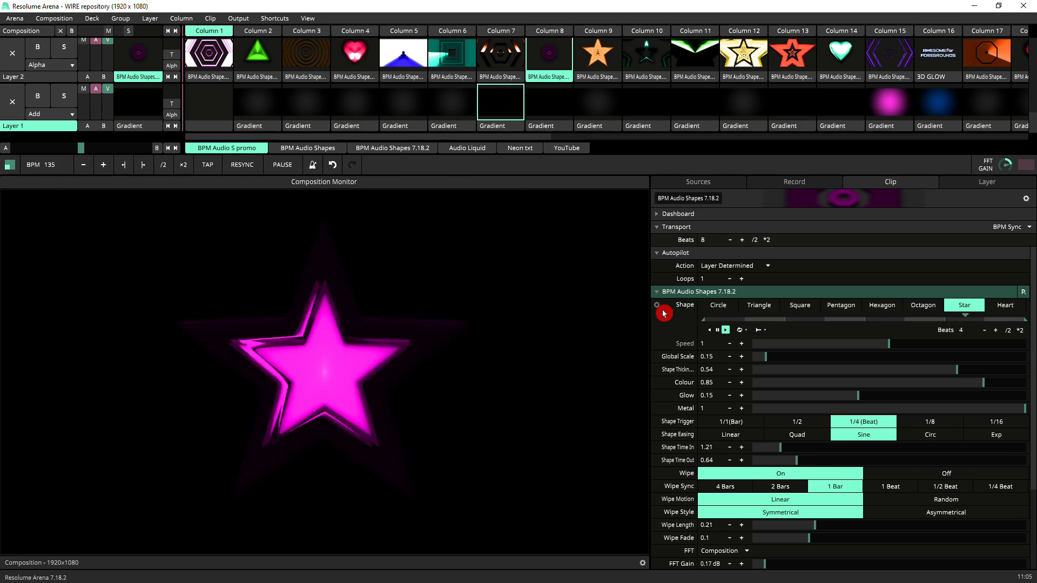
{"action": "left_click", "coordinate": [1004, 304]}
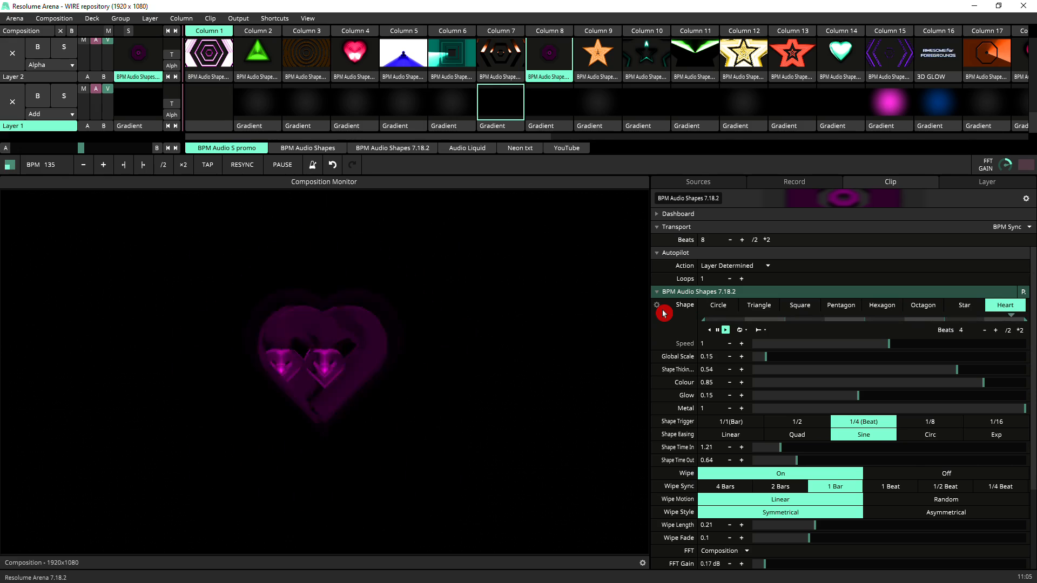
{"action": "left_click", "coordinate": [716, 304]}
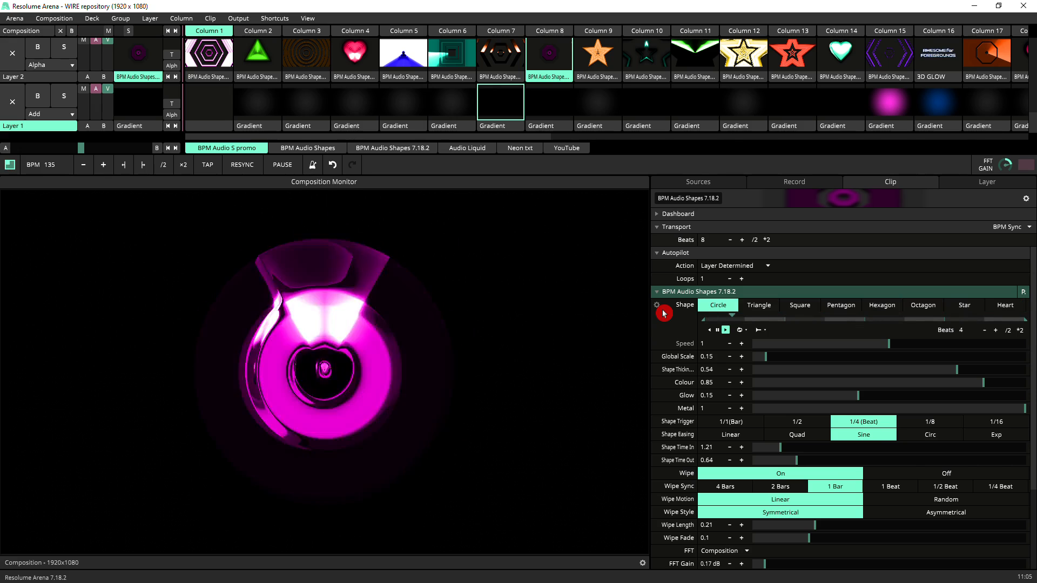
{"action": "left_click", "coordinate": [840, 305]}
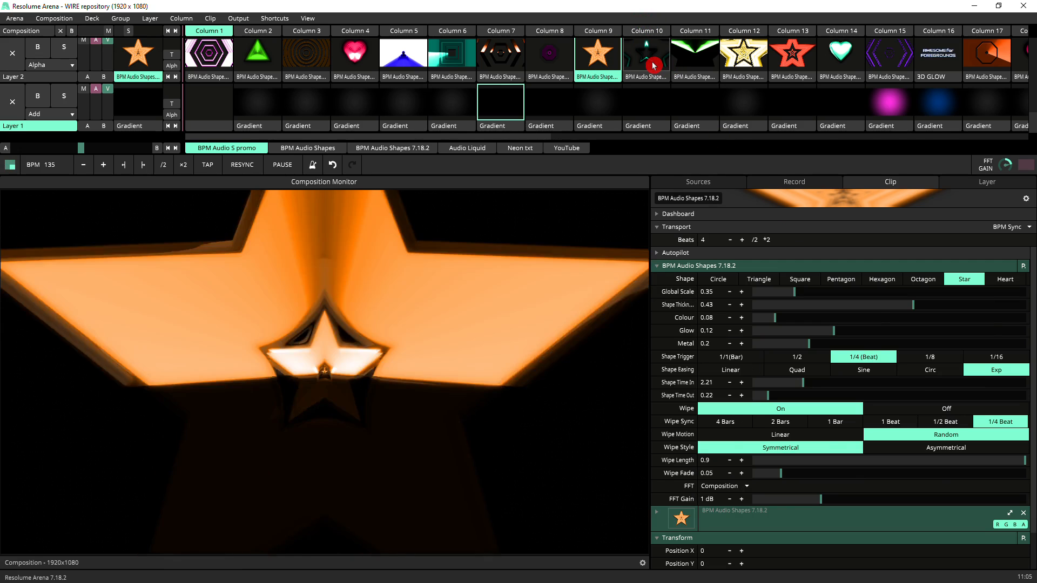
Launch the green and gold metallic star presets, then the green triangle clip.
{"action": "left_click", "coordinate": [694, 53]}
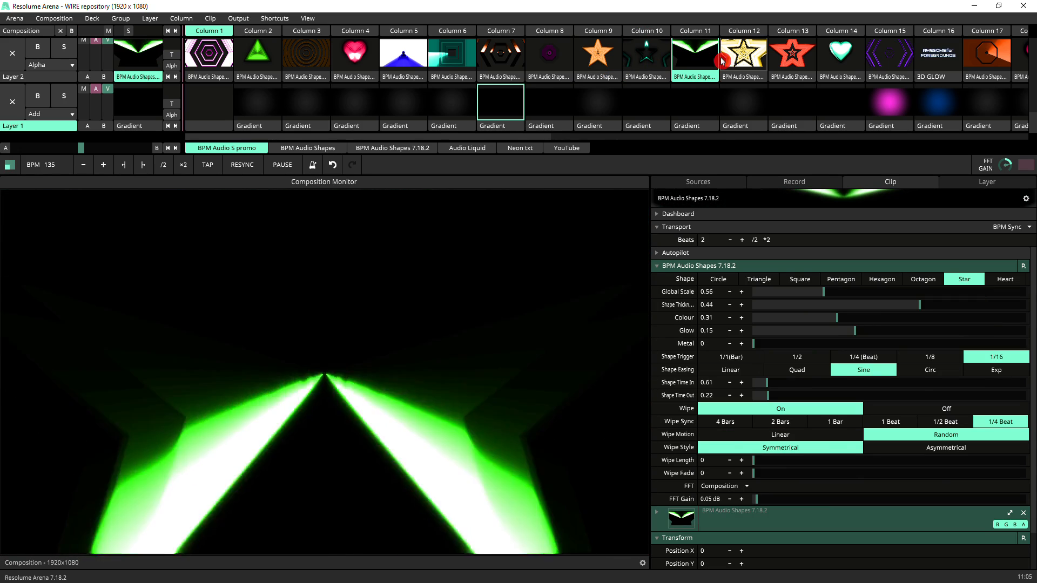
{"action": "left_click", "coordinate": [742, 56]}
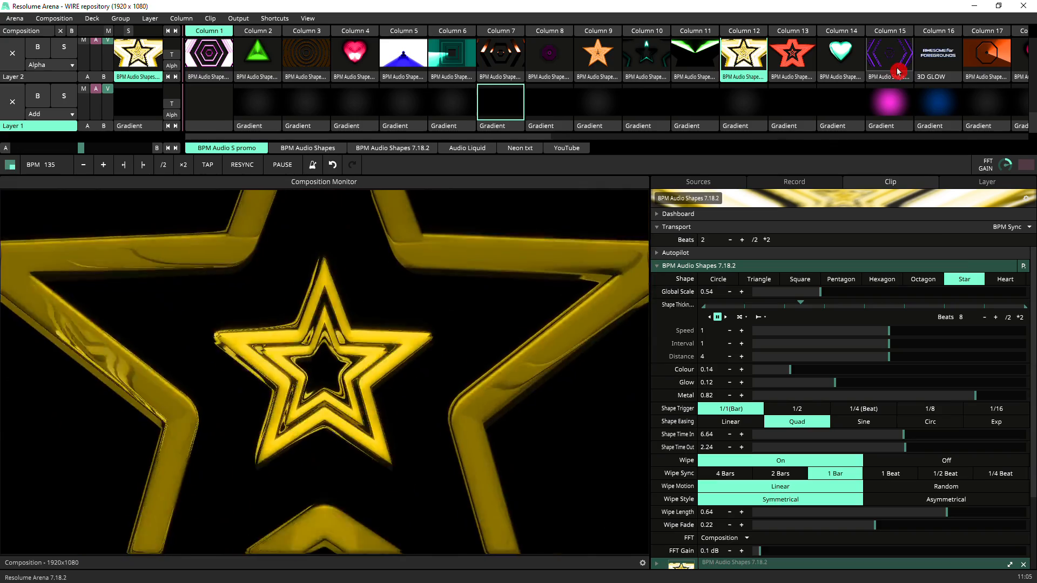
{"action": "left_click", "coordinate": [401, 56]}
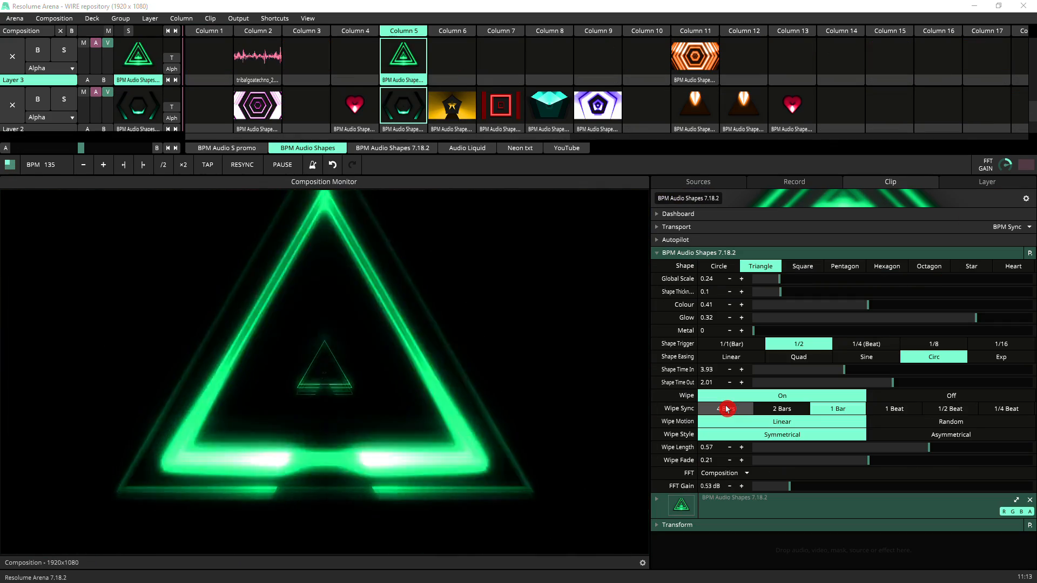
{"action": "left_click", "coordinate": [725, 408]}
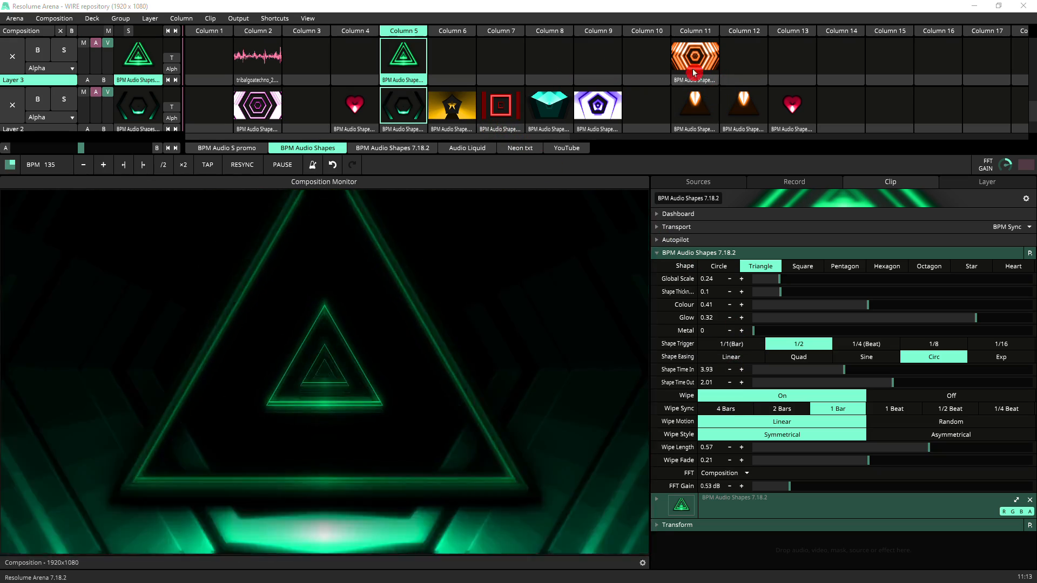
{"action": "left_click", "coordinate": [403, 59]}
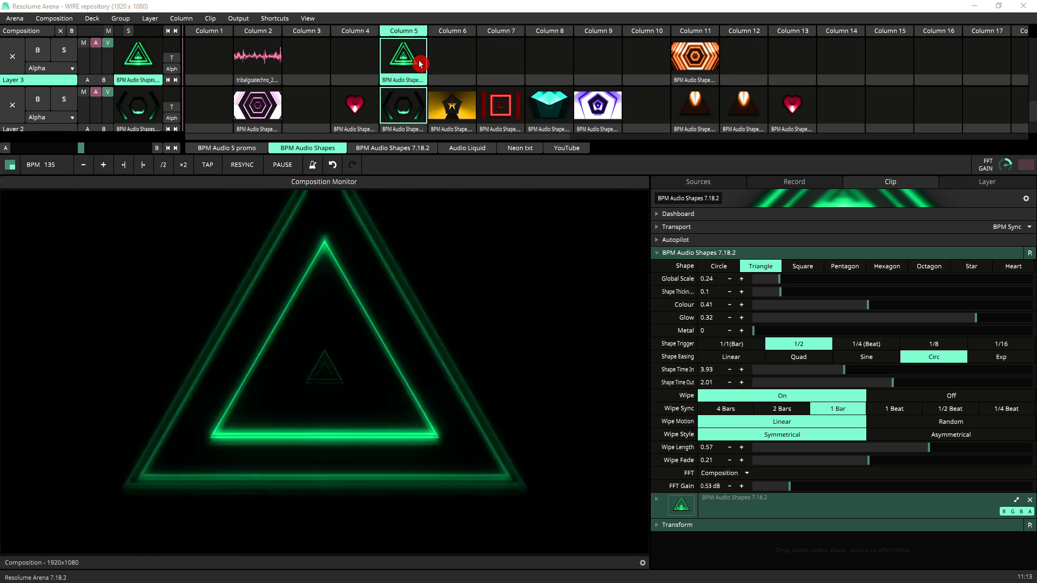